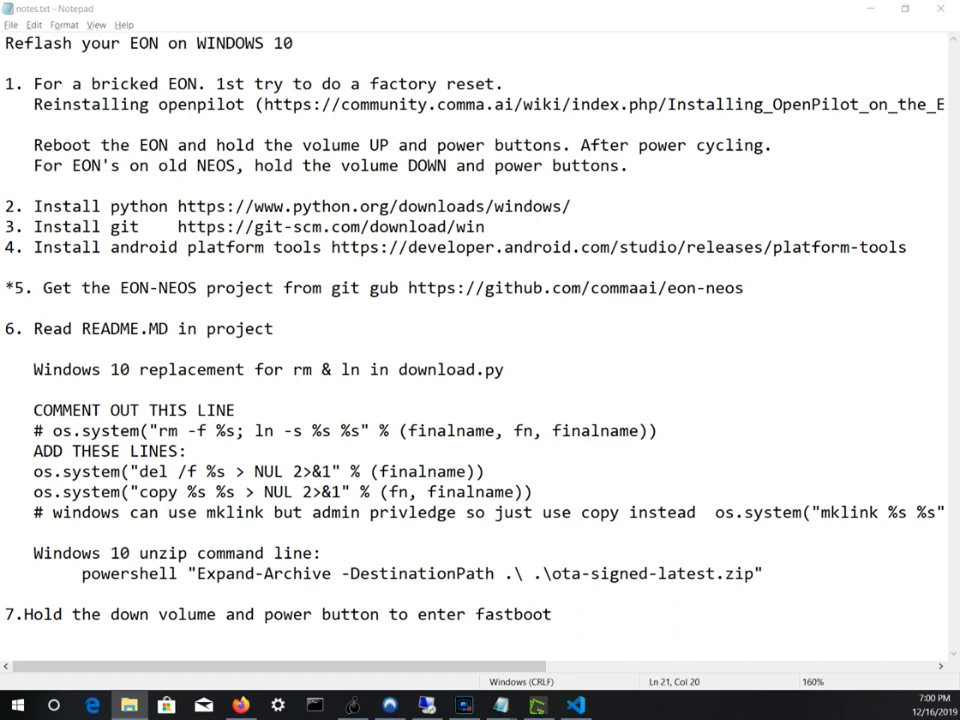
Step: Select the 'Reinstalling openpilot' link text in notes.txt to reach the community wiki
{"action": "left_click_drag", "start_coordinate": [34, 83], "coordinate": [197, 83]}
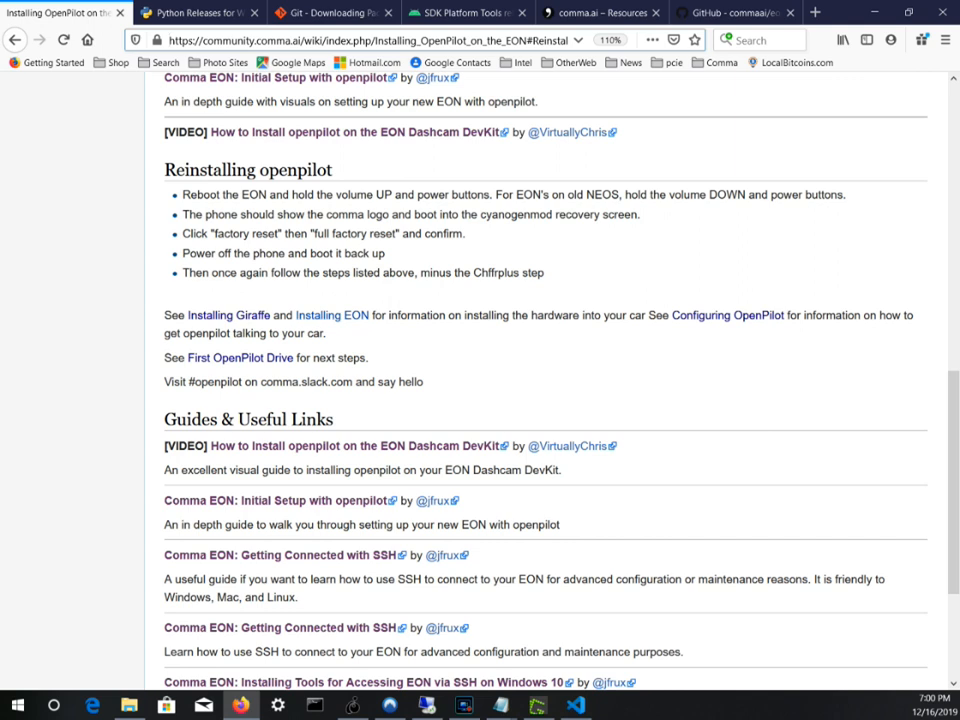
Step: Highlight the wiki's reboot and volume/power button factory-reset instructions
{"action": "left_click_drag", "start_coordinate": [222, 194], "coordinate": [515, 194]}
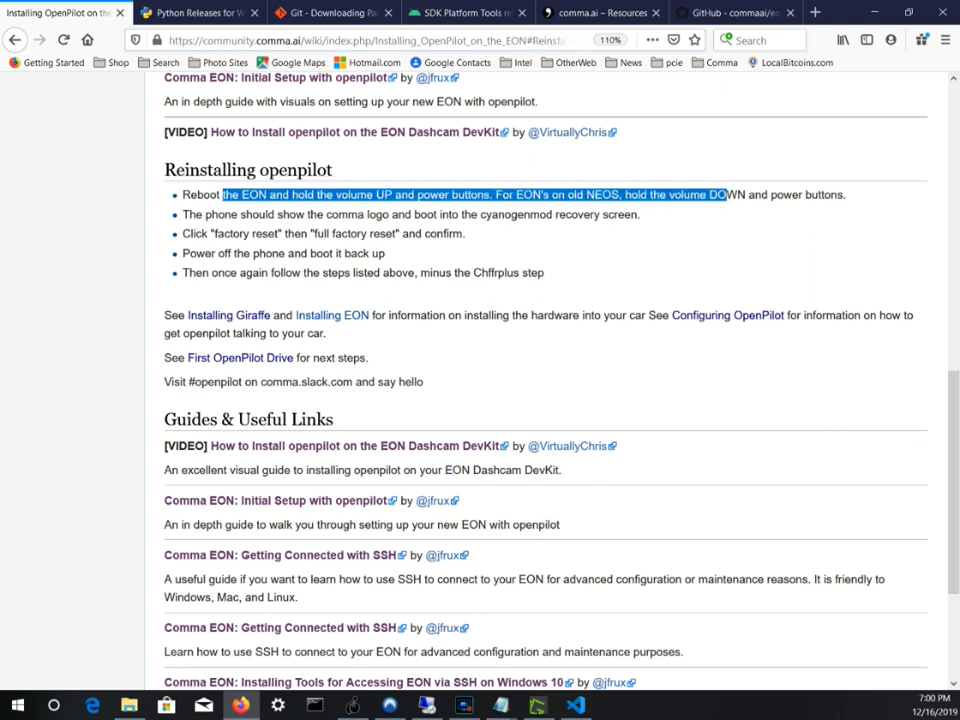
{"action": "left_click_drag", "start_coordinate": [730, 194], "coordinate": [640, 214]}
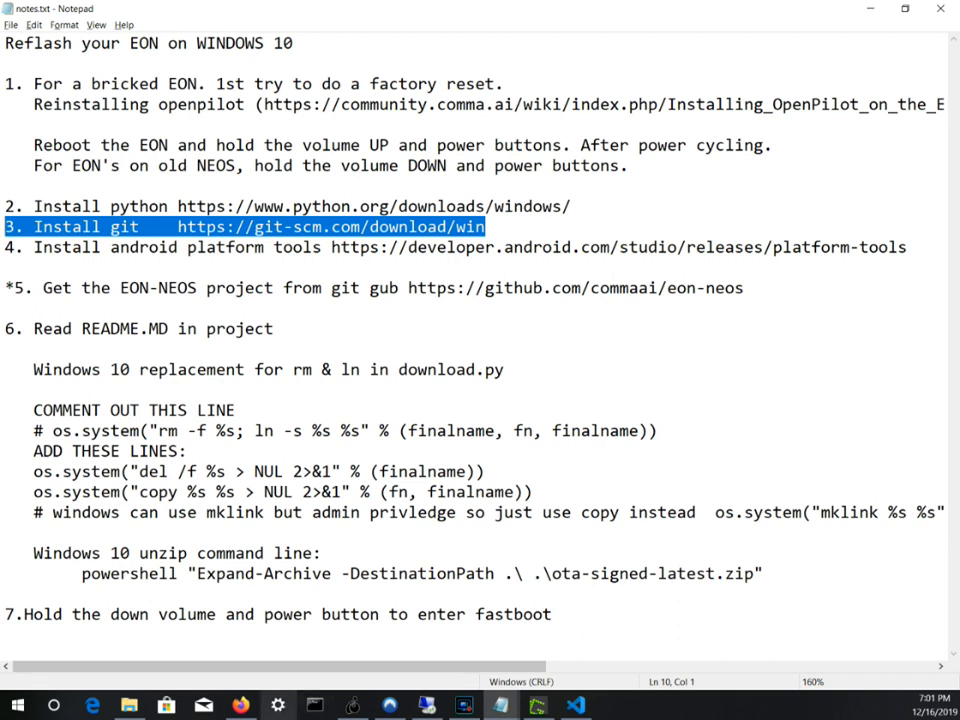
Step: Review the Python releases, Git for Windows and SDK Platform Tools pages in Firefox
{"action": "left_click", "coordinate": [190, 12]}
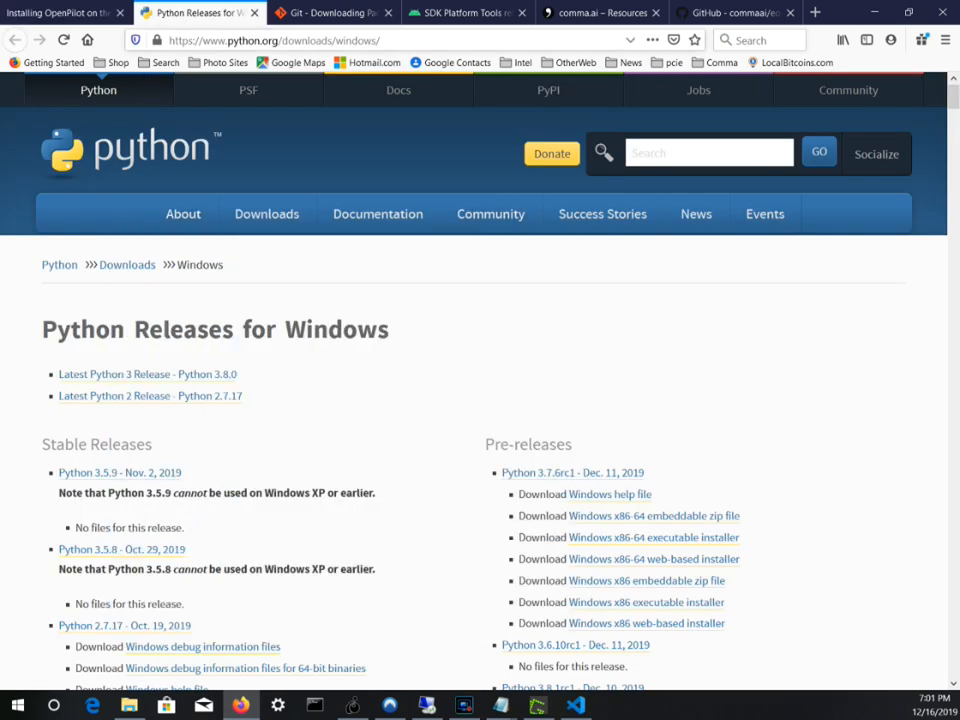
{"action": "left_click", "coordinate": [333, 12]}
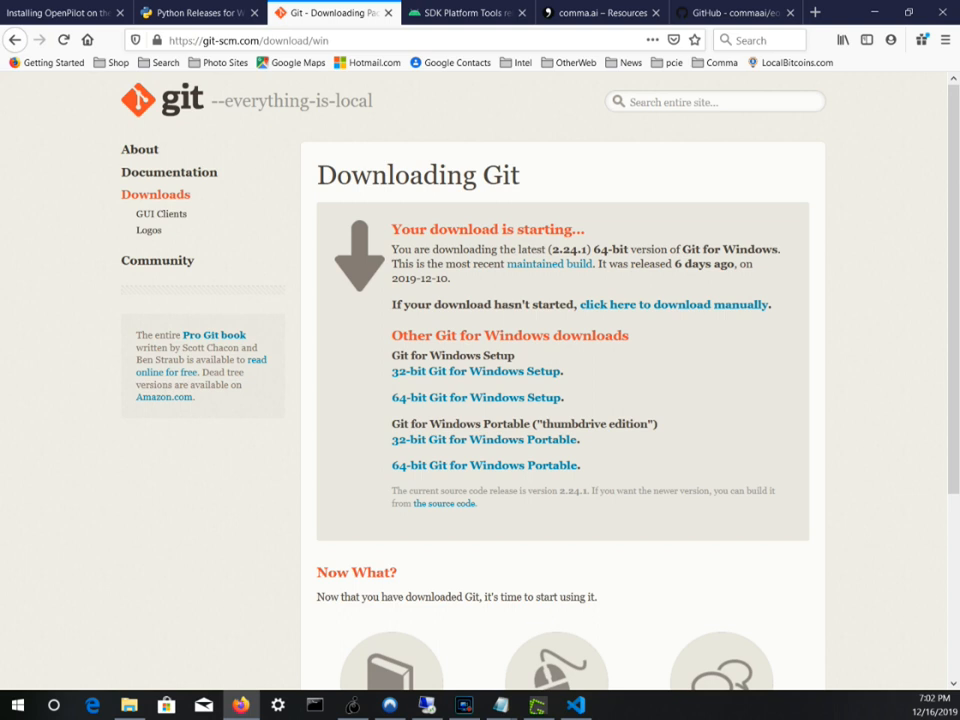
{"action": "left_click", "coordinate": [465, 12]}
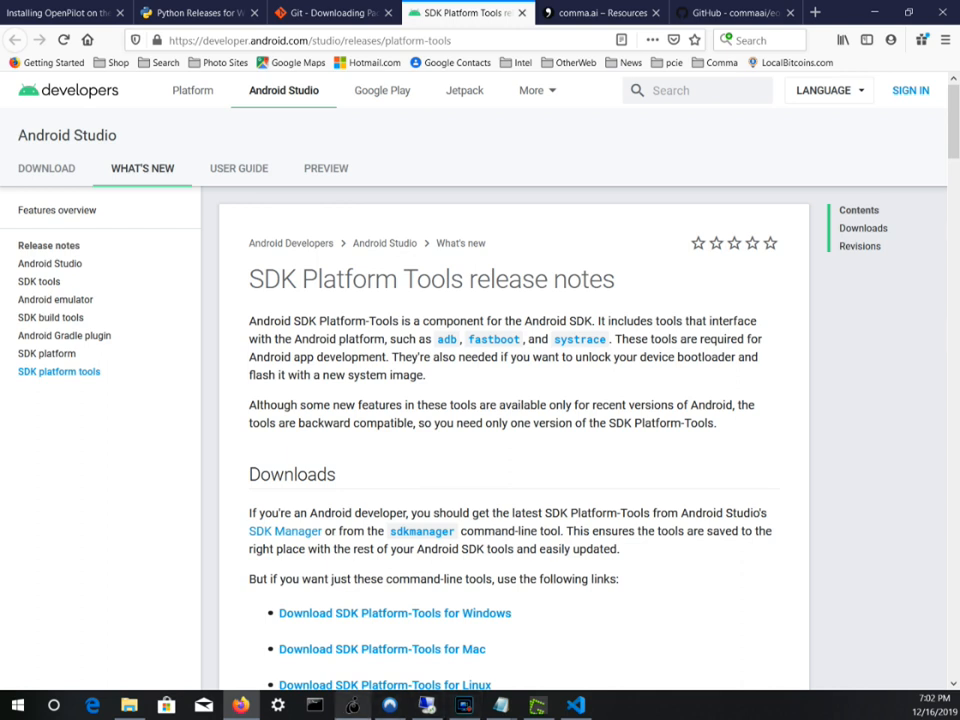
{"action": "mouse_move", "coordinate": [314, 705]}
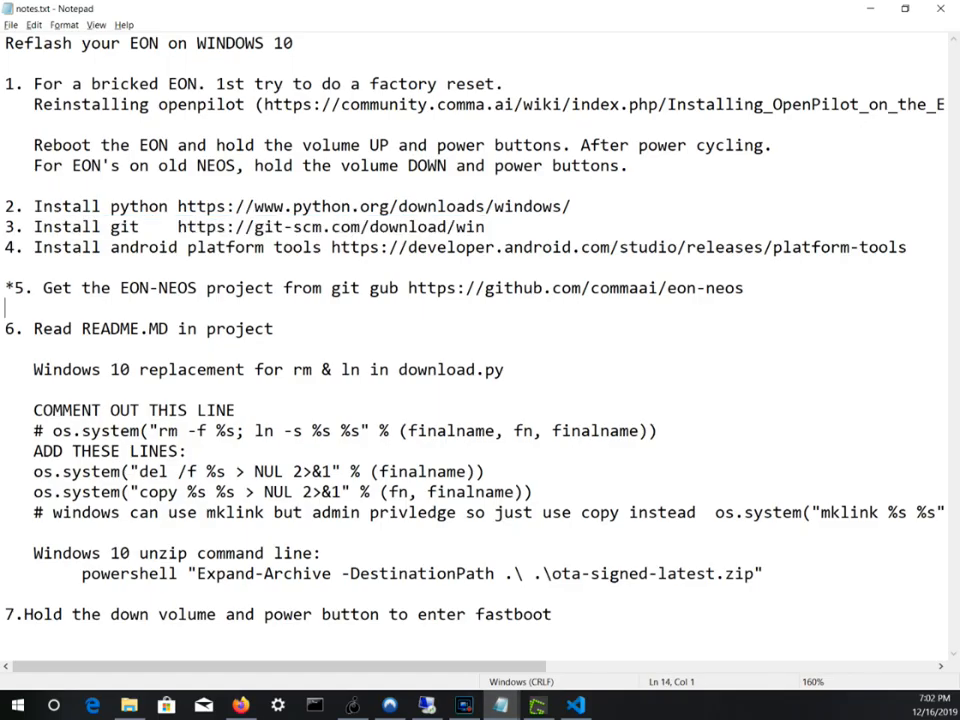
Step: Go from the commaai organisation page to eon-neos and reveal its HTTPS clone URL
{"action": "left_click_drag", "start_coordinate": [393, 288], "coordinate": [744, 288]}
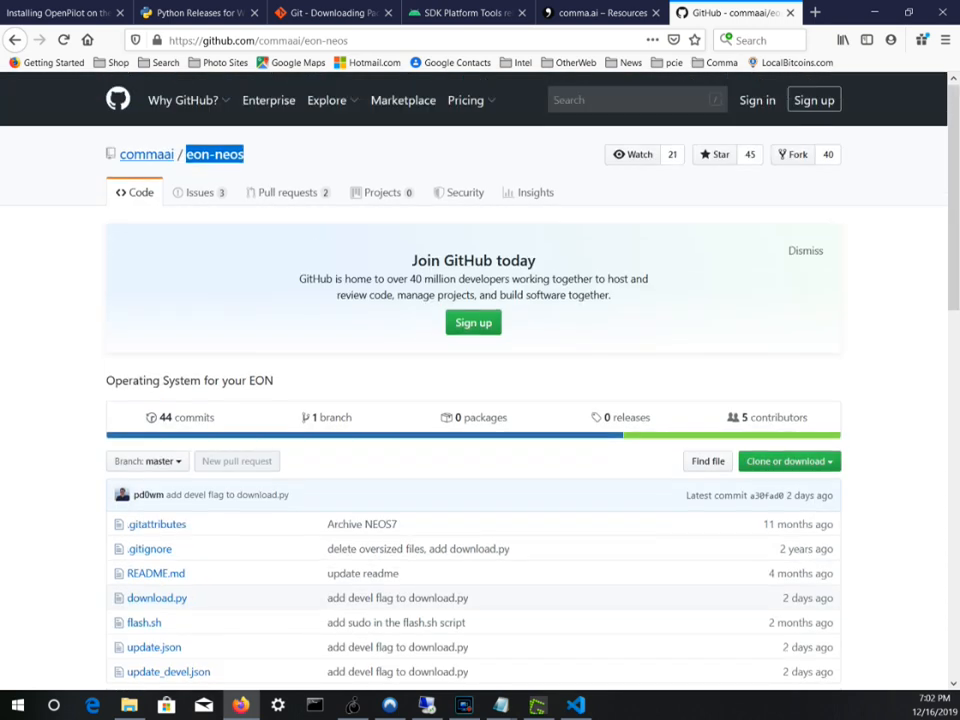
{"action": "left_click", "coordinate": [146, 154]}
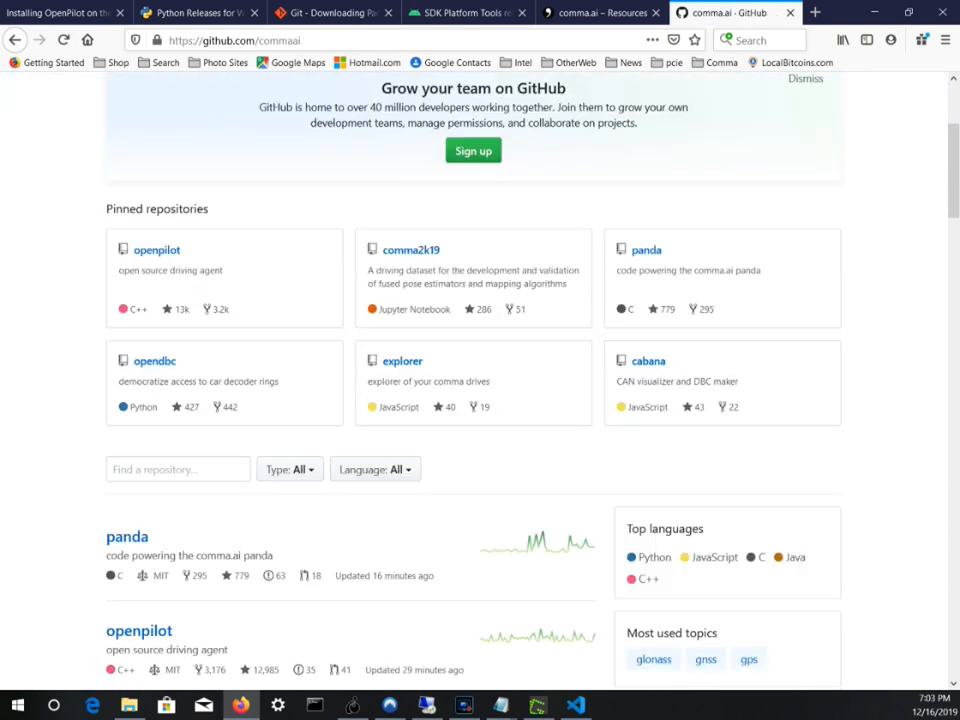
{"action": "scroll", "scroll_direction": "down", "scroll_amount": 3}
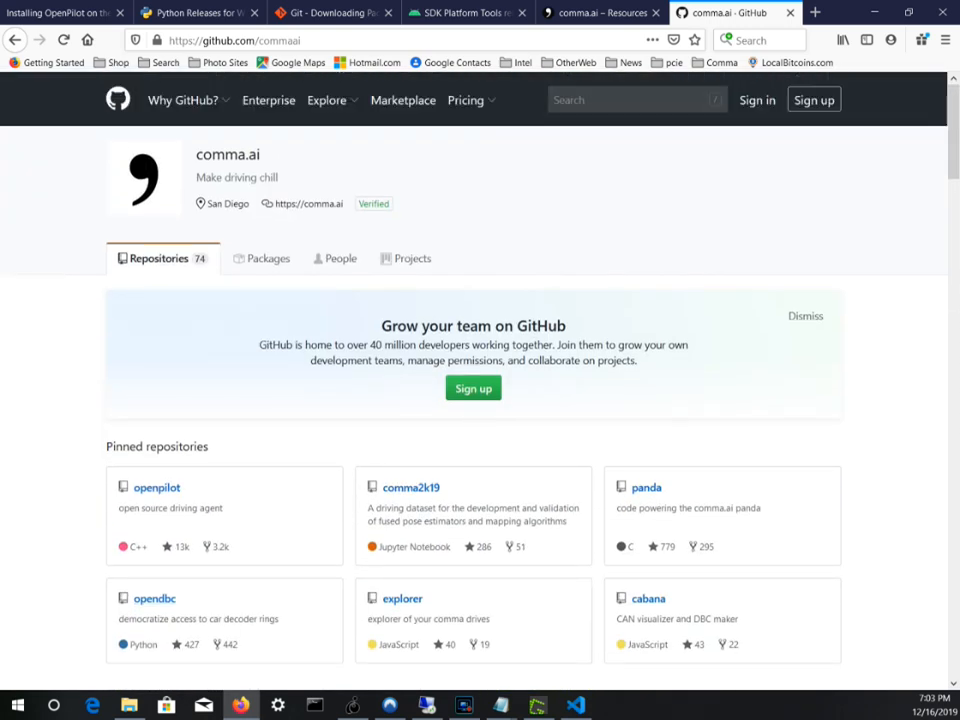
{"action": "scroll", "scroll_direction": "down", "scroll_amount": 3}
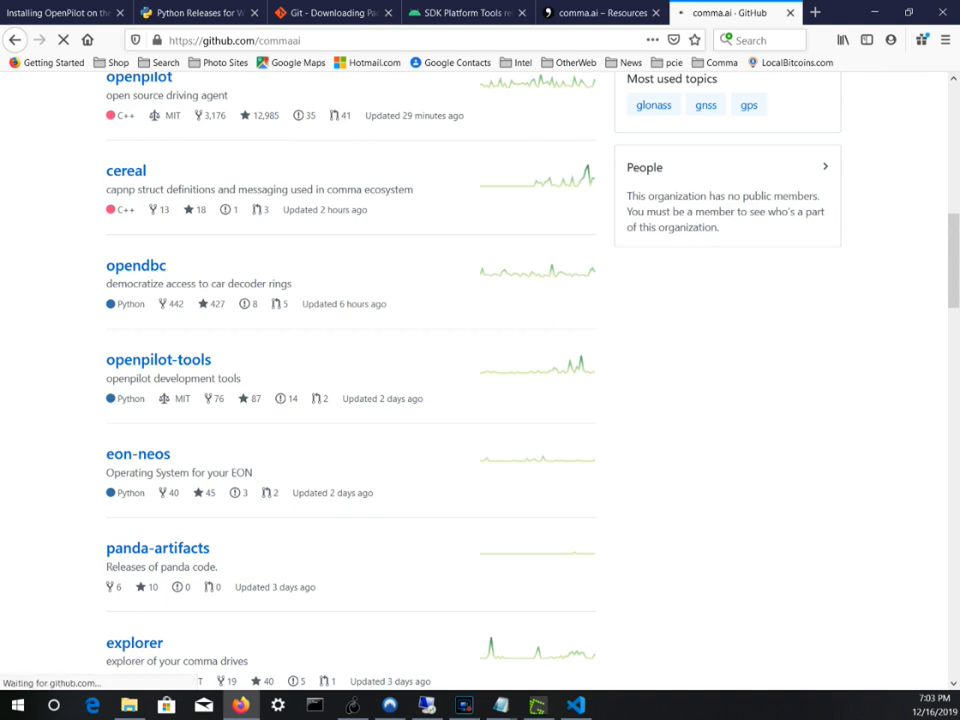
{"action": "left_click", "coordinate": [138, 453]}
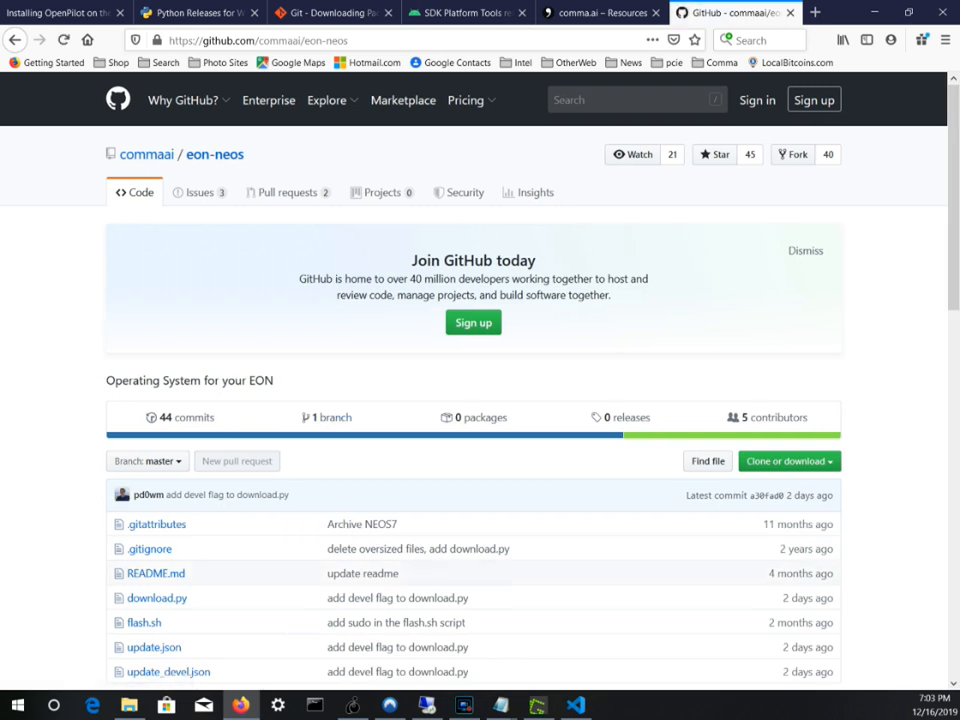
{"action": "left_click", "coordinate": [785, 461]}
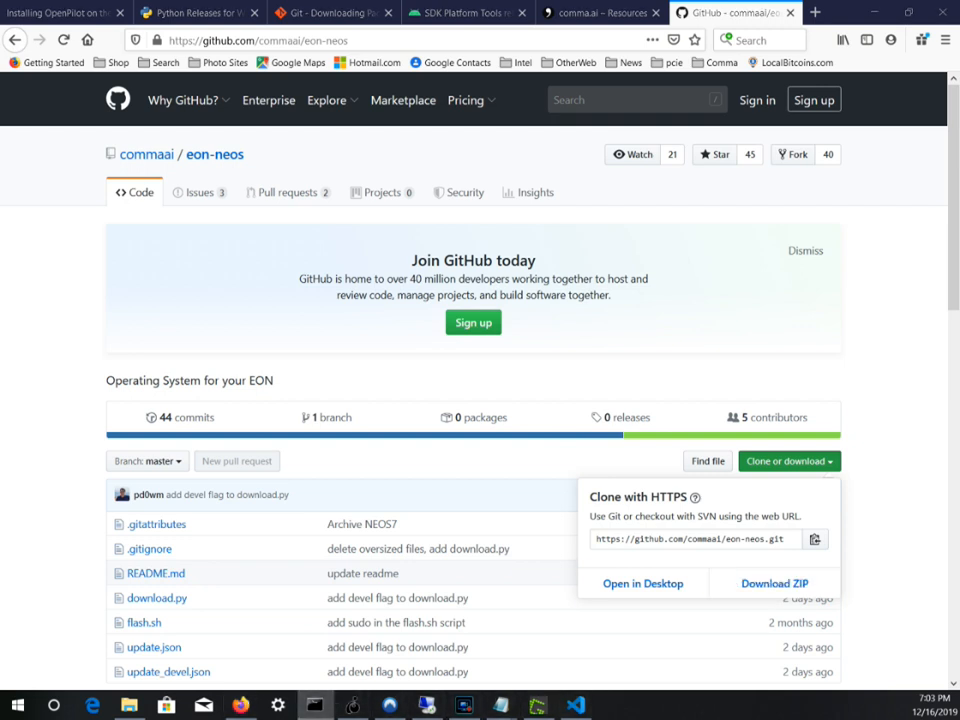
Step: Clone commaai/eon-neos.git, change into eon-neos, and open README.md with code
{"action": "left_click", "coordinate": [574, 705]}
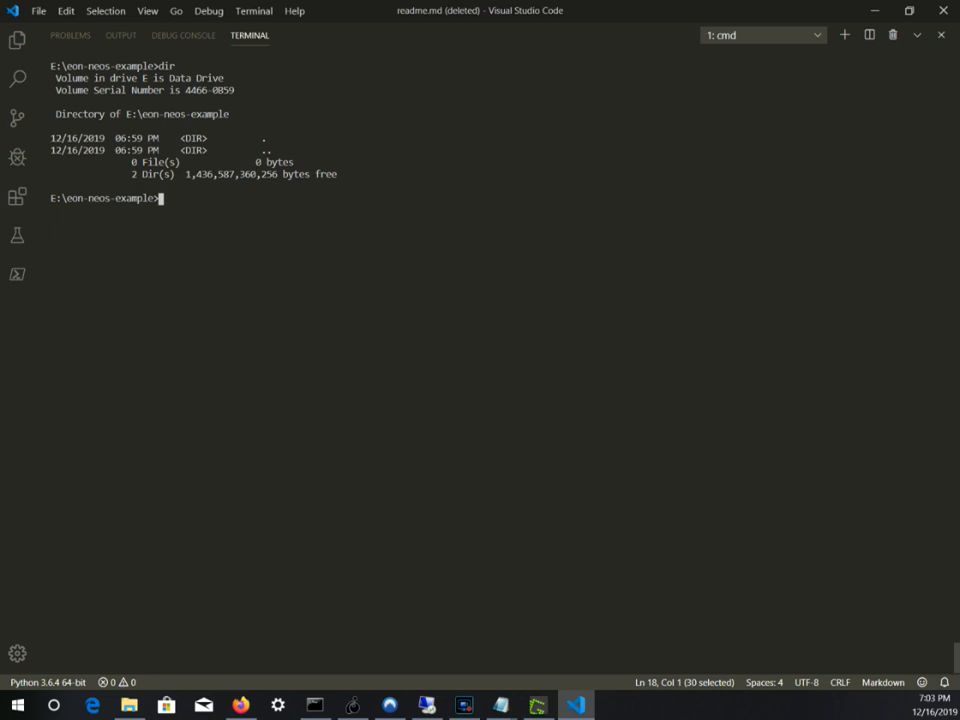
{"action": "type", "text": "git"}
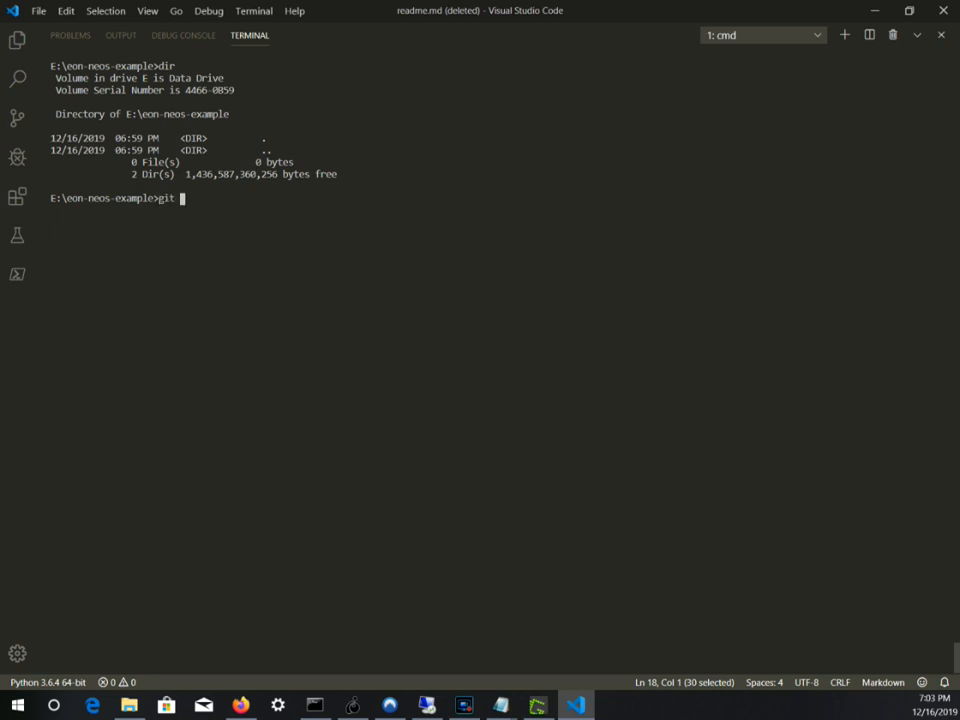
{"action": "type", "text": "clone https://github.com/commaai/eon-neos.git"}
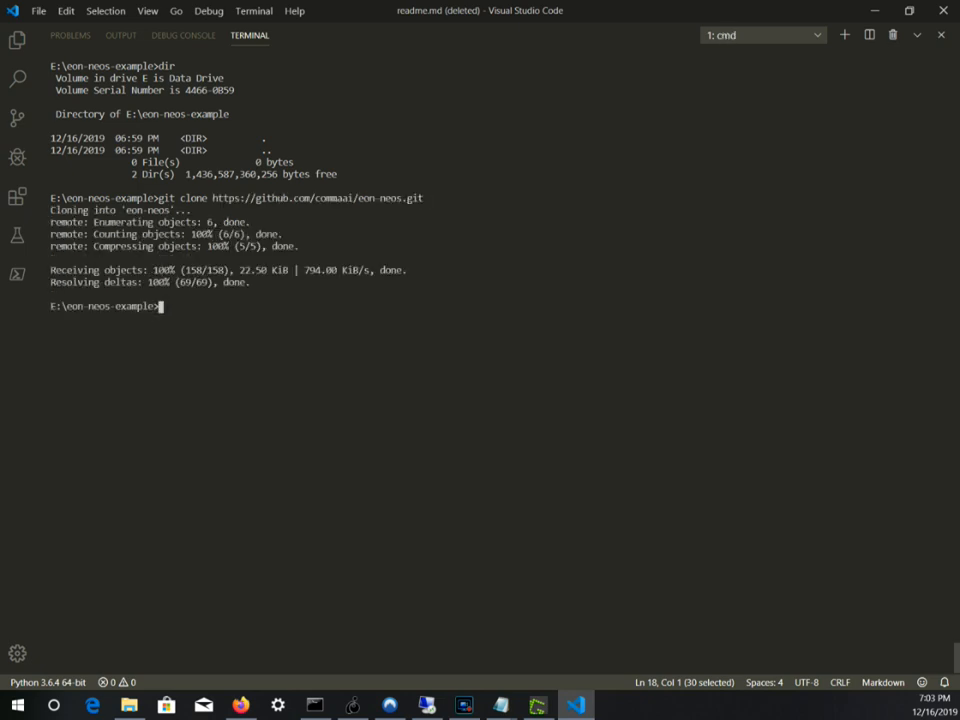
{"action": "type", "text": "dir"}
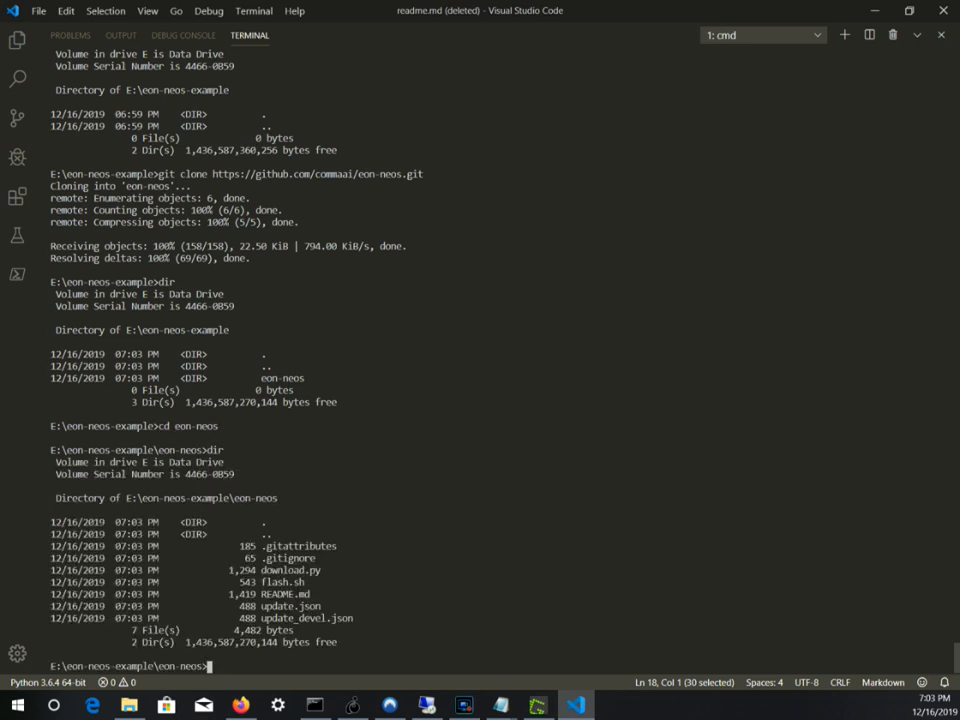
{"action": "type", "text": "cd"}
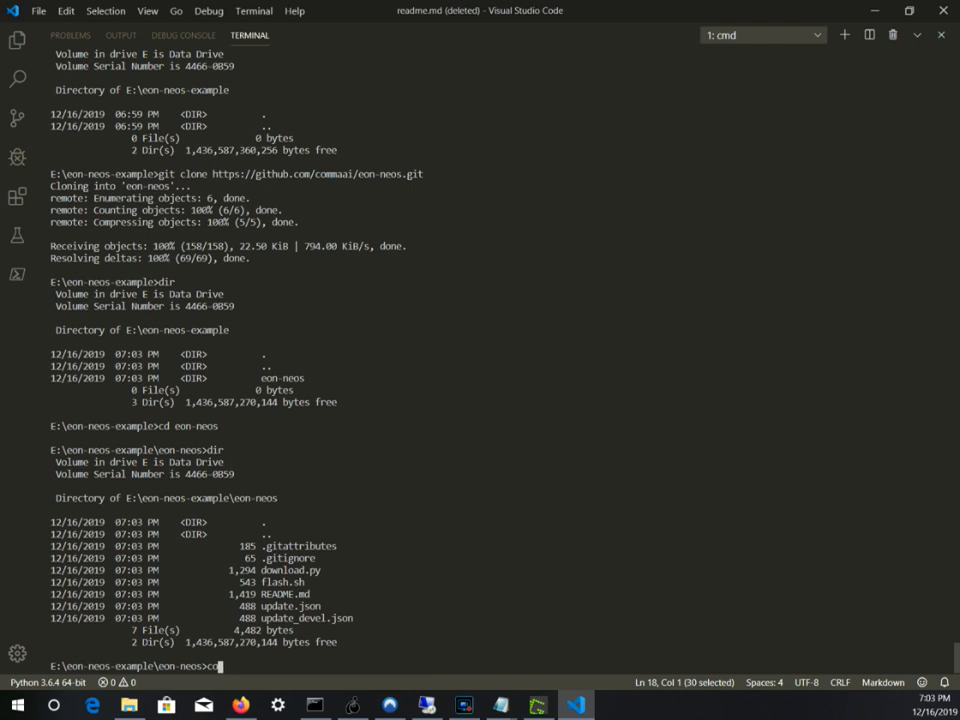
{"action": "type", "text": "code r"}
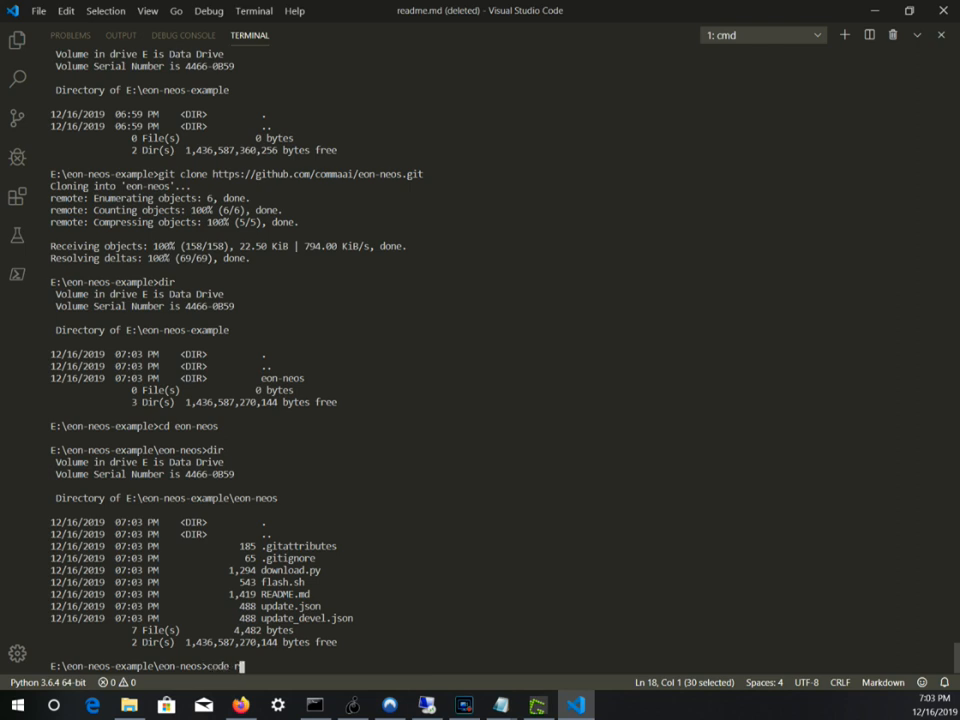
{"action": "type", "text": "EADME.md"}
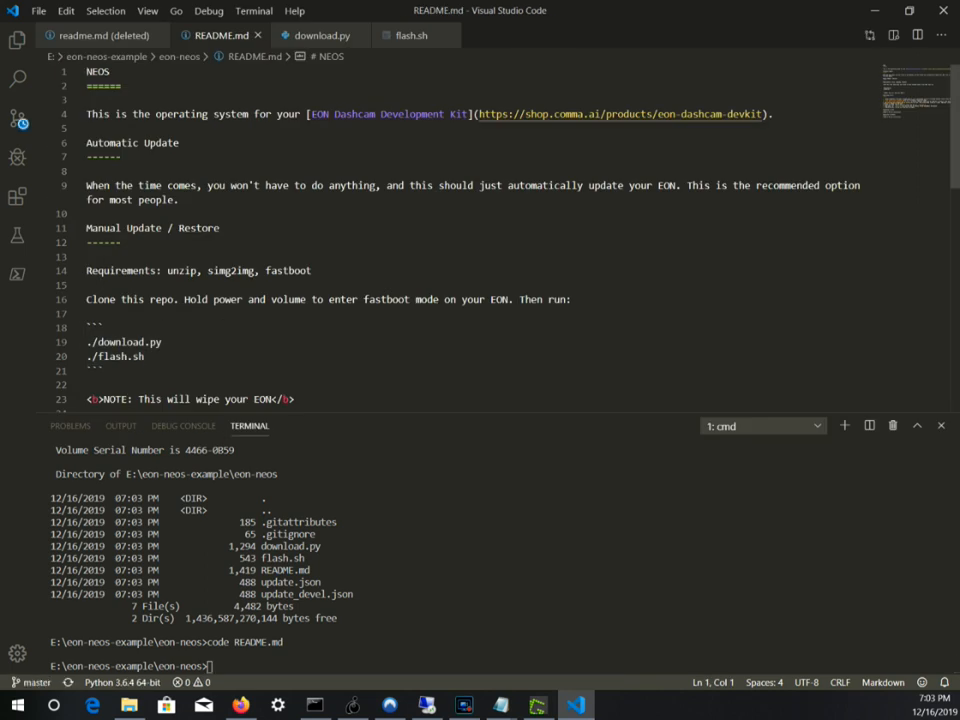
{"action": "scroll", "scroll_direction": "down", "scroll_amount": 3}
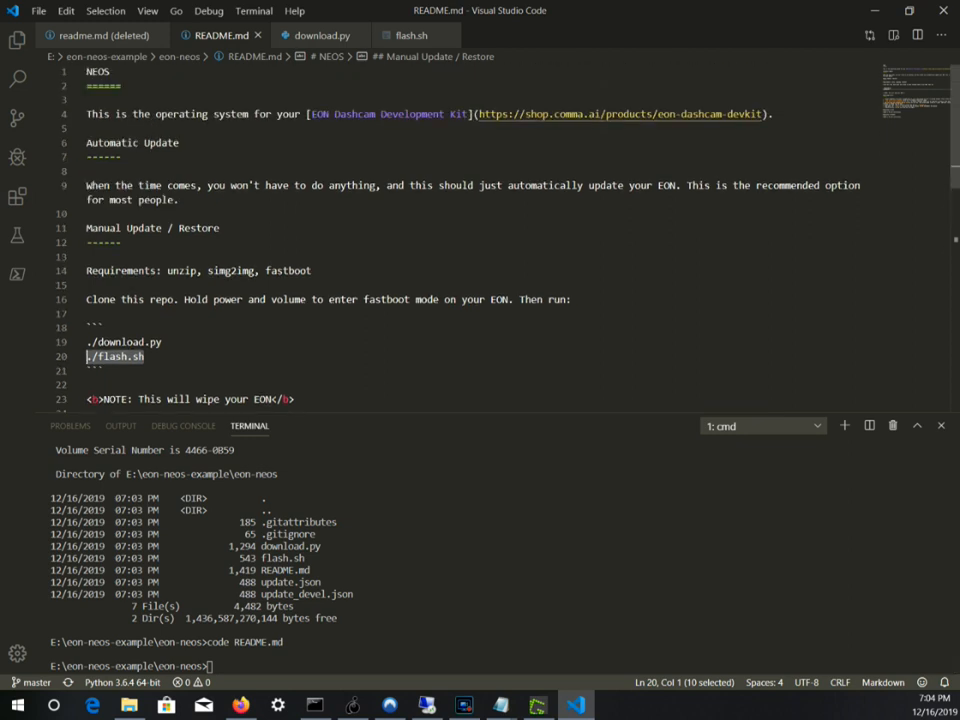
{"action": "scroll", "scroll_direction": "down", "scroll_amount": 3}
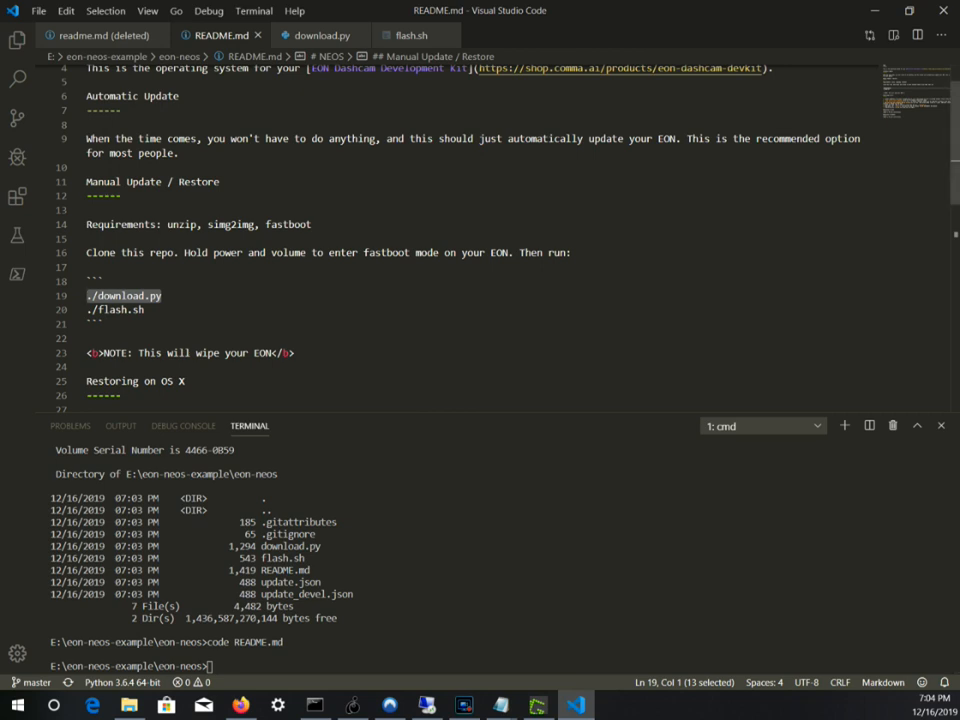
{"action": "left_click", "coordinate": [115, 310]}
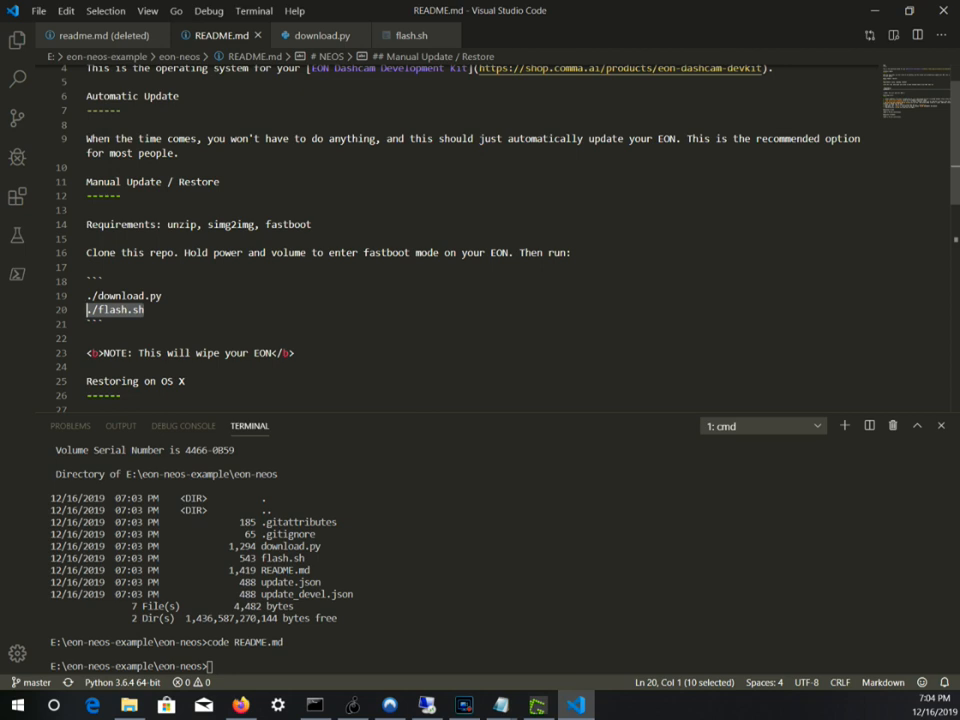
{"action": "double_click", "coordinate": [231, 224]}
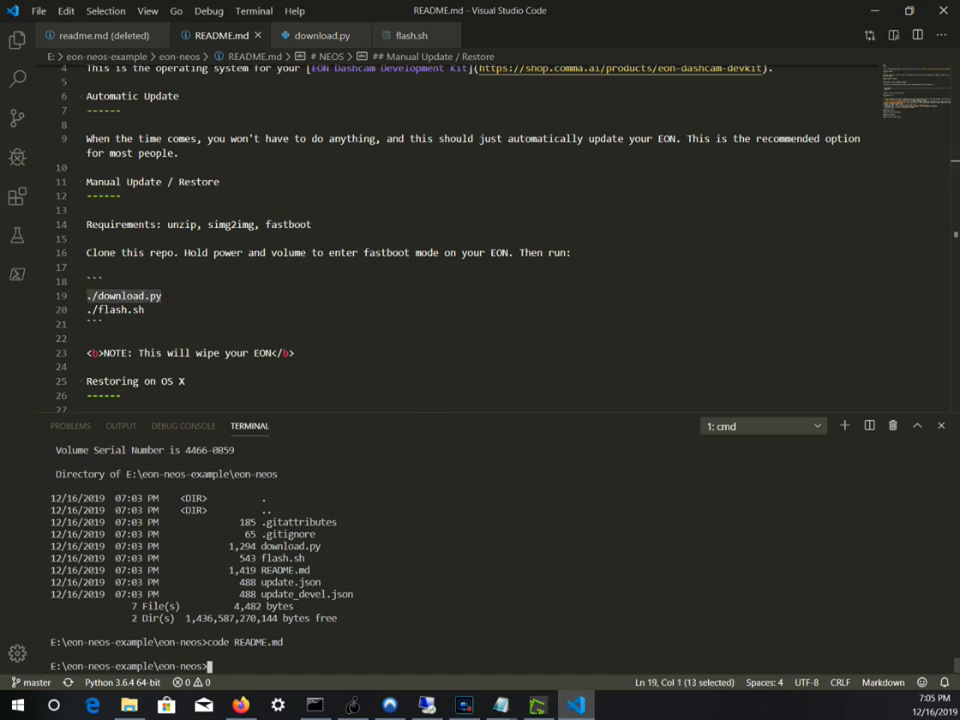
Step: Open download.py with 'code download.py' and scroll to its download function
{"action": "type", "text": "code download.py"}
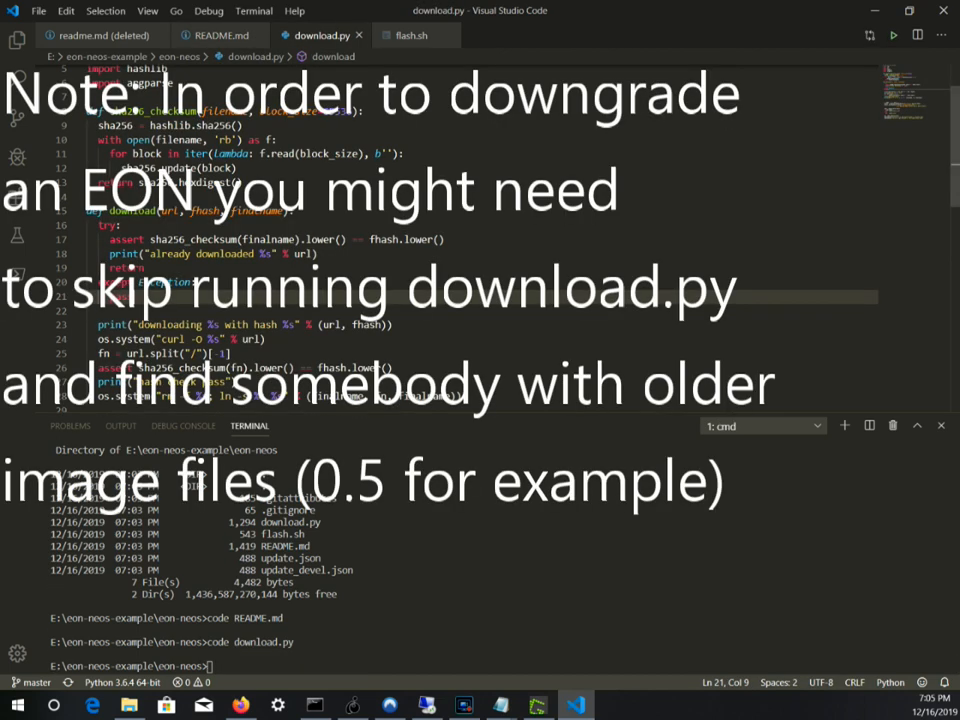
{"action": "scroll", "scroll_direction": "down", "scroll_amount": 3}
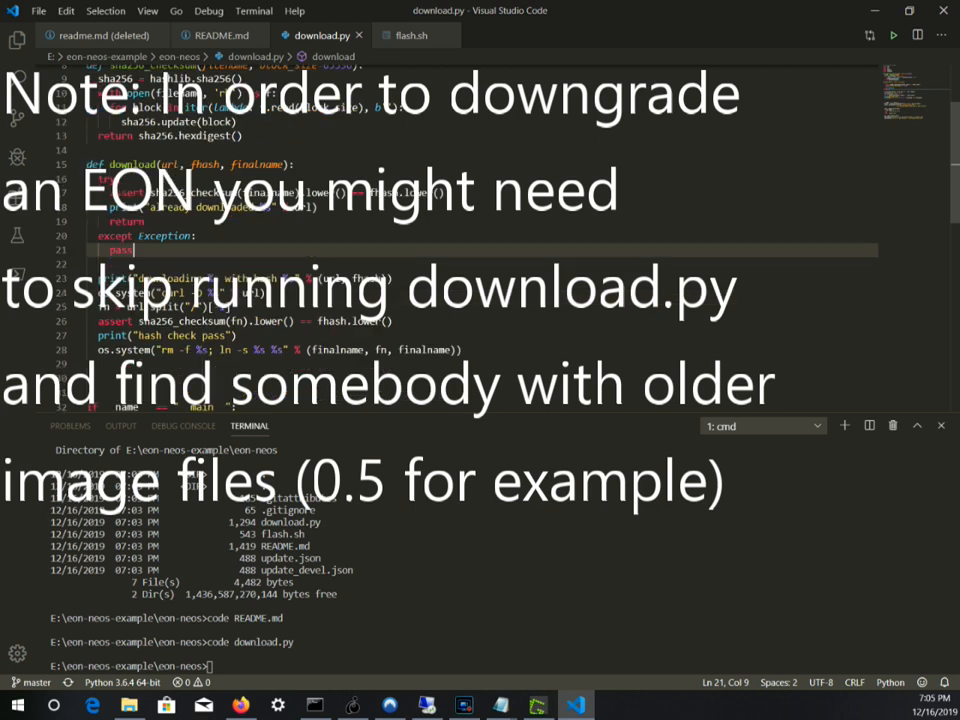
{"action": "scroll", "scroll_direction": "down", "scroll_amount": 3}
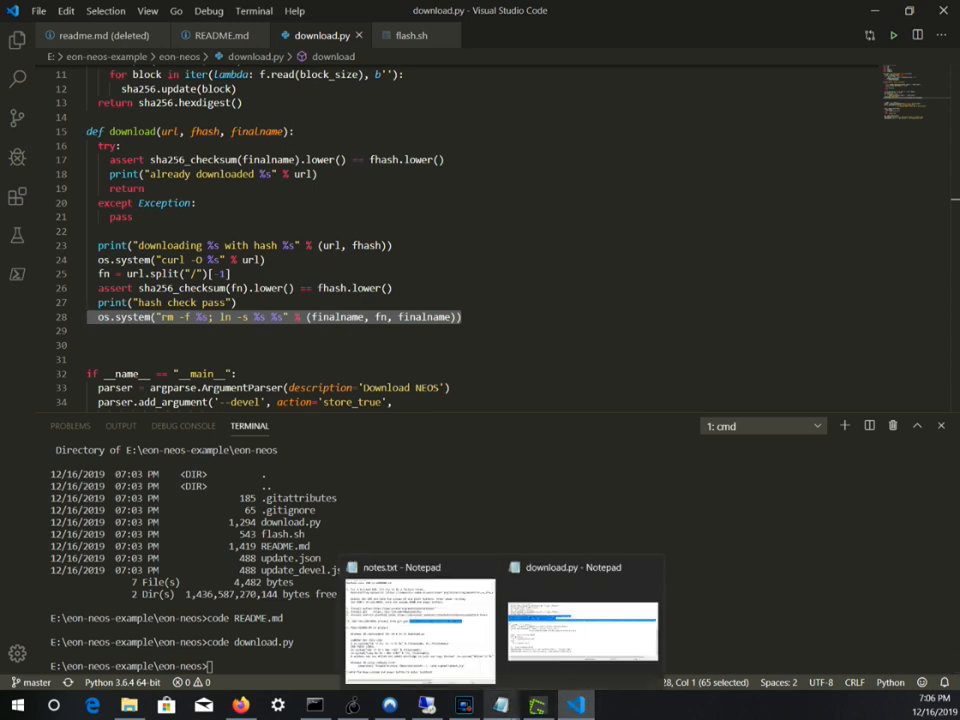
Step: Pick up the Windows del/copy replacement lines from notes.txt
{"action": "left_click", "coordinate": [420, 567]}
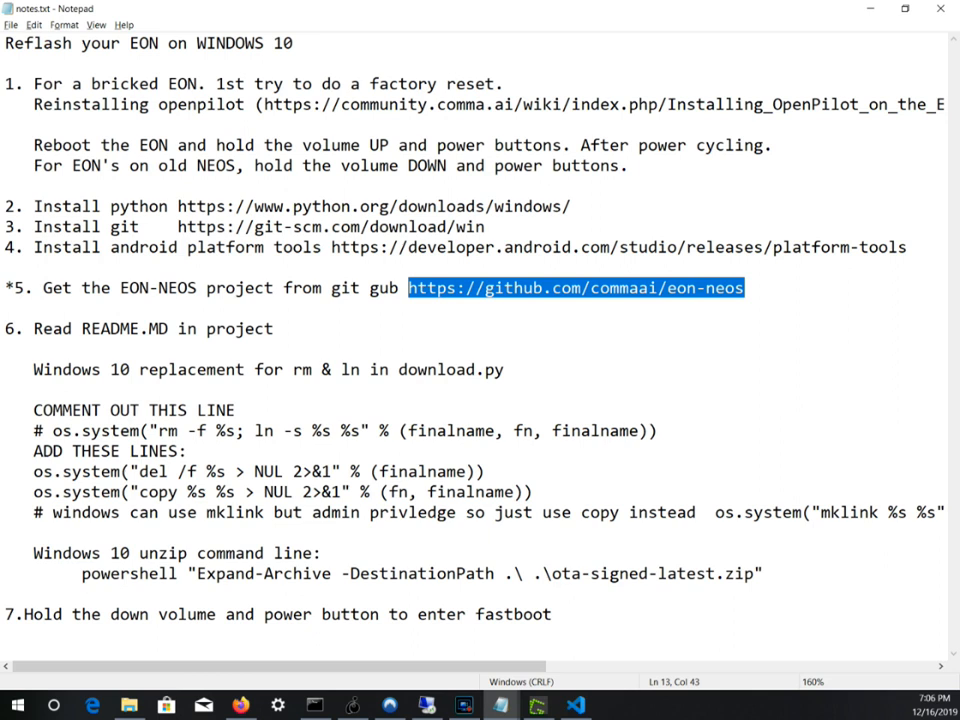
{"action": "triple_click", "coordinate": [287, 491]}
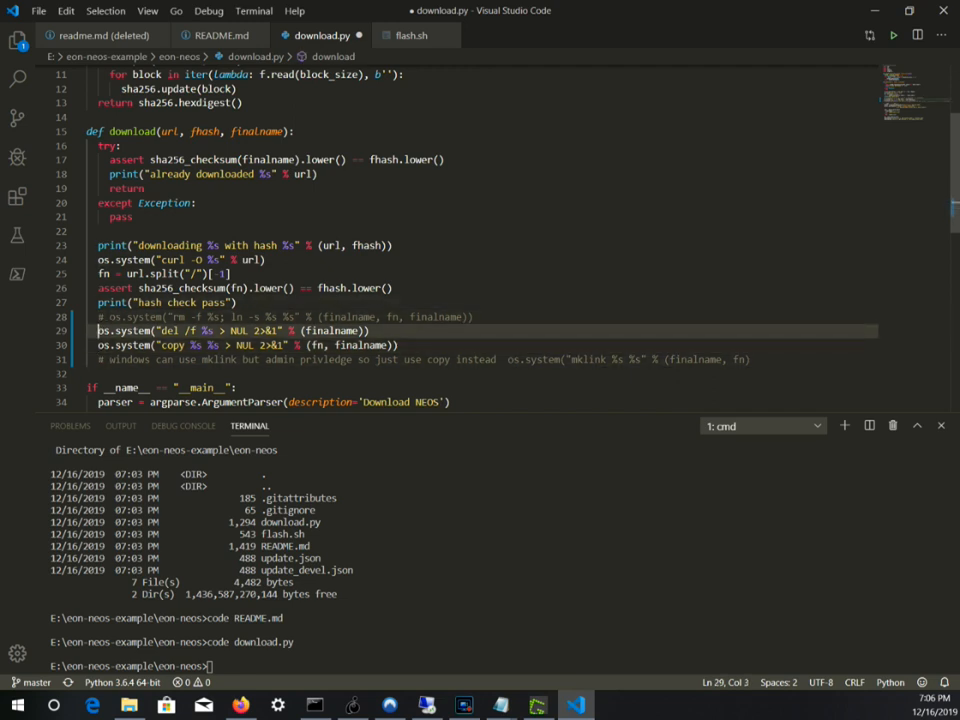
Step: Run 'python download.py' to fetch the recovery image and OTA zip
{"action": "scroll", "scroll_direction": "down", "scroll_amount": 3}
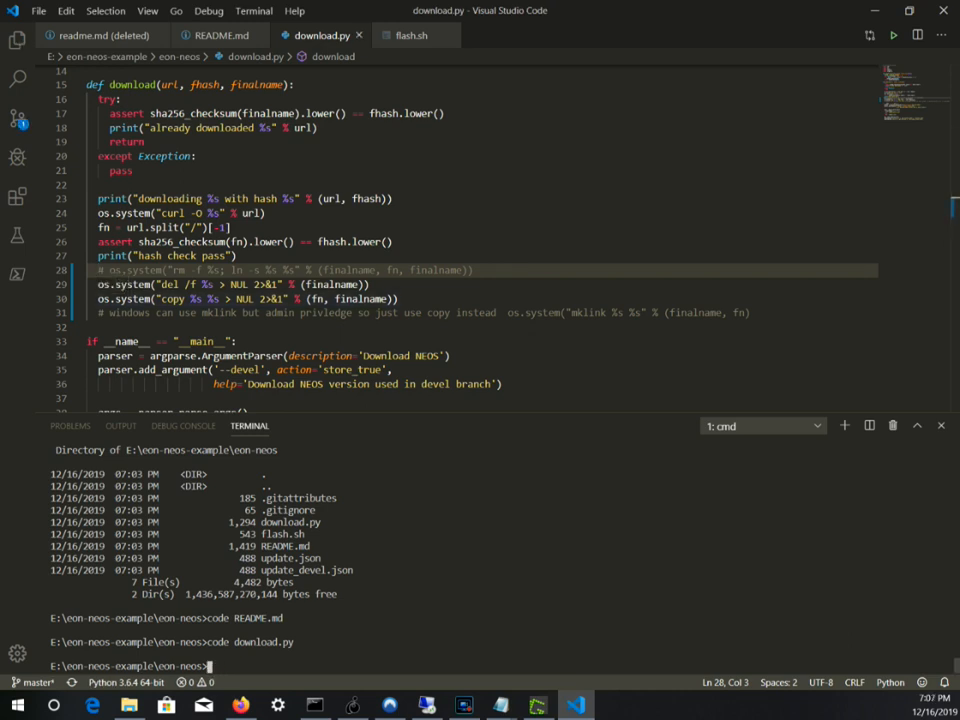
{"action": "type", "text": "download"}
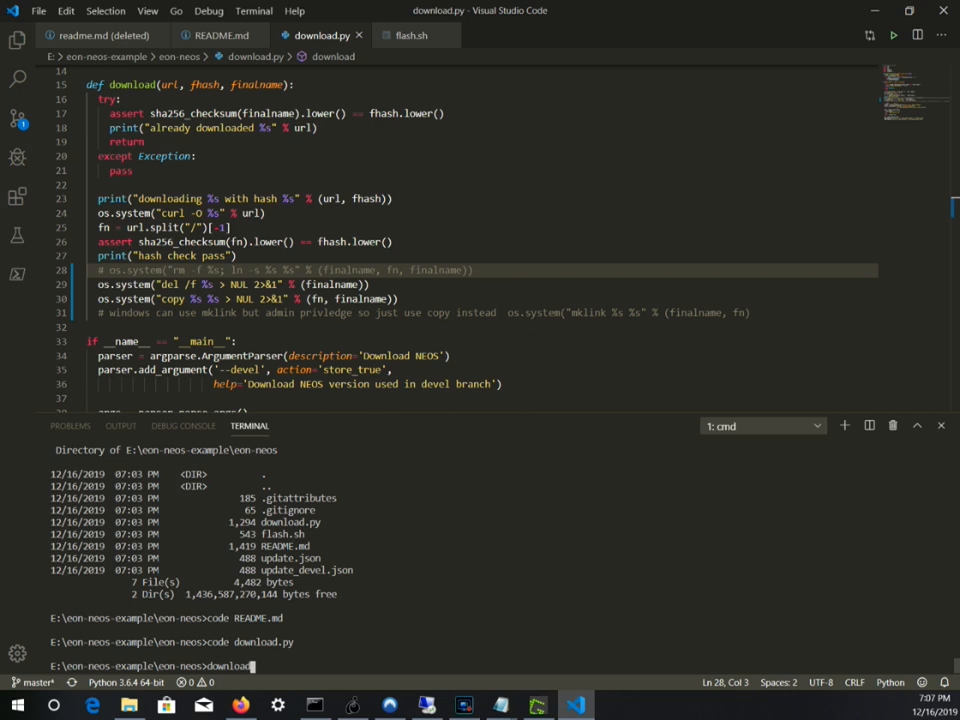
{"action": "type", "text": "python"}
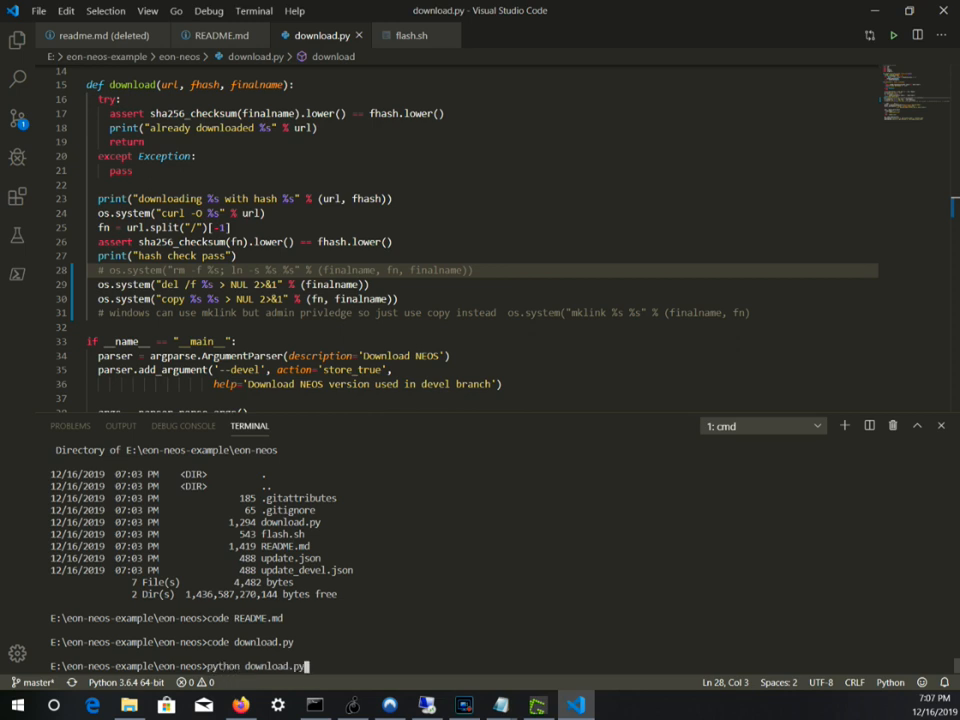
{"action": "key", "text": "enter"}
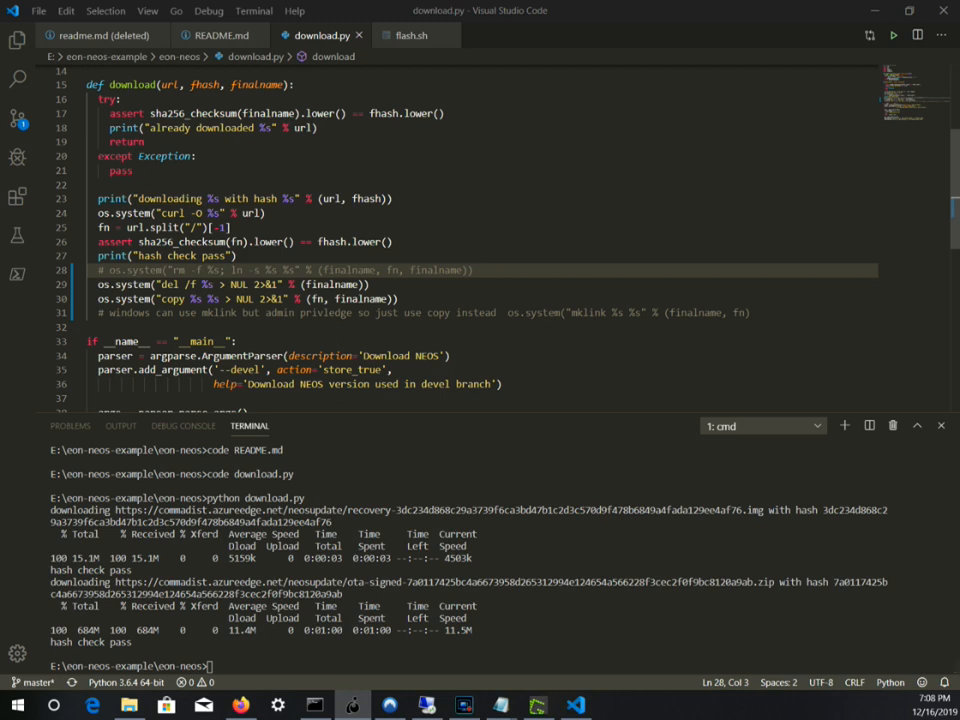
{"action": "mouse_move", "coordinate": [321, 35]}
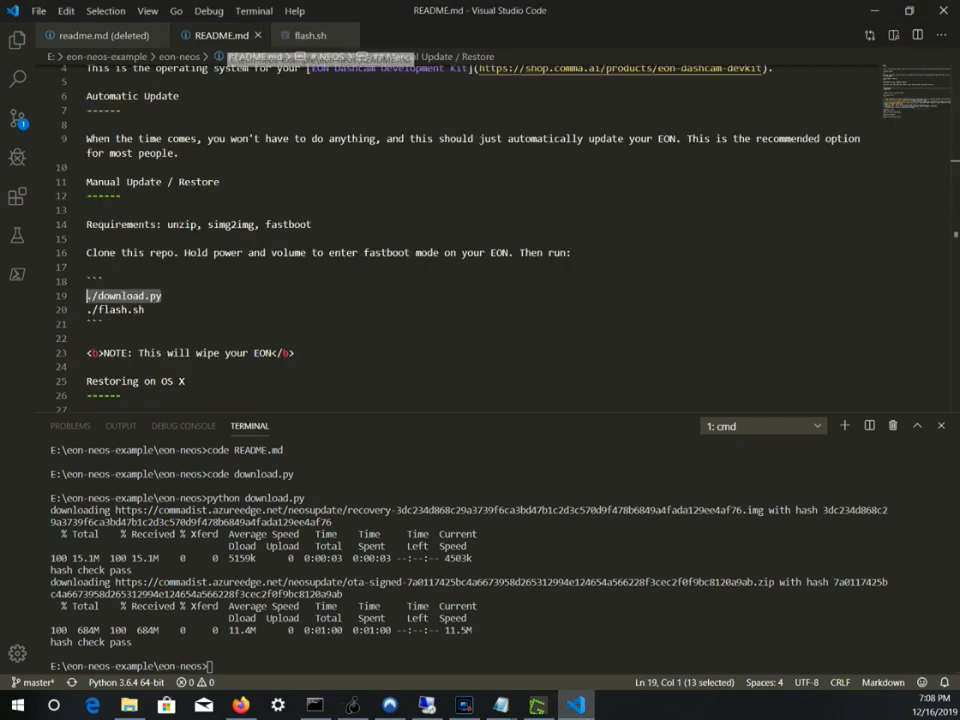
Step: Point out the README's ./flash.sh step and focus the opened flash.sh file
{"action": "left_click", "coordinate": [115, 310]}
{"action": "type", "text": "code flash.sh"}
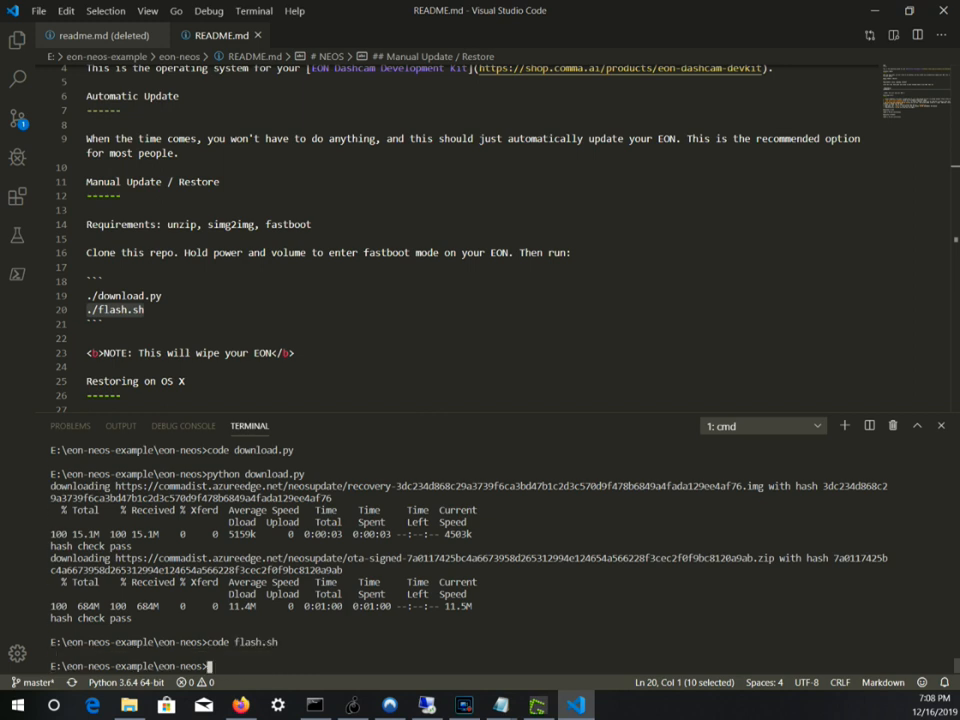
{"action": "left_click", "coordinate": [310, 35]}
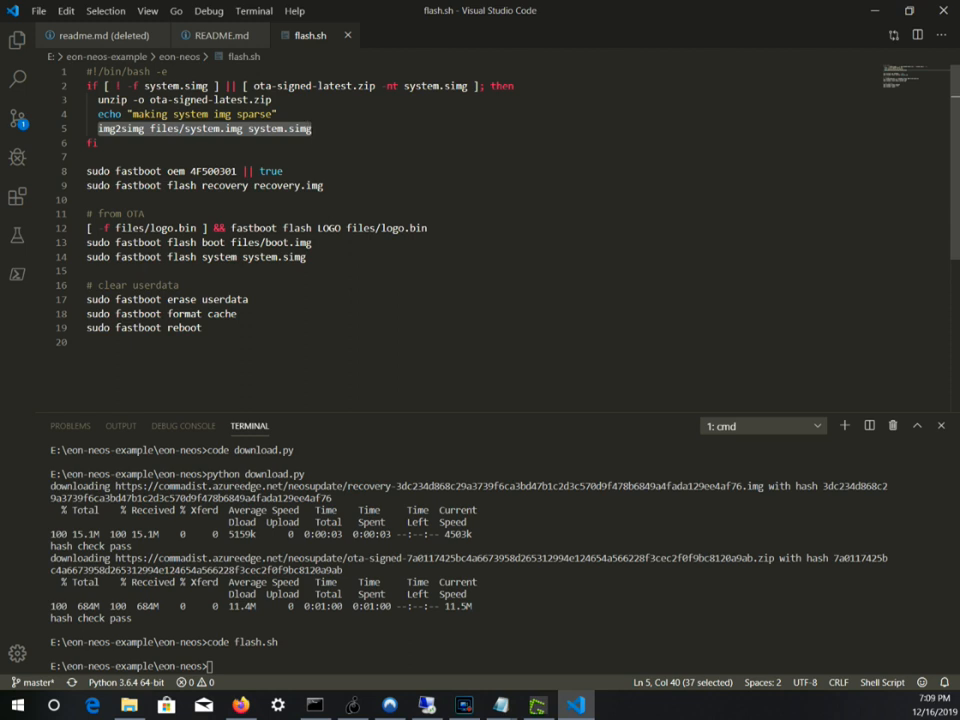
{"action": "double_click", "coordinate": [274, 257]}
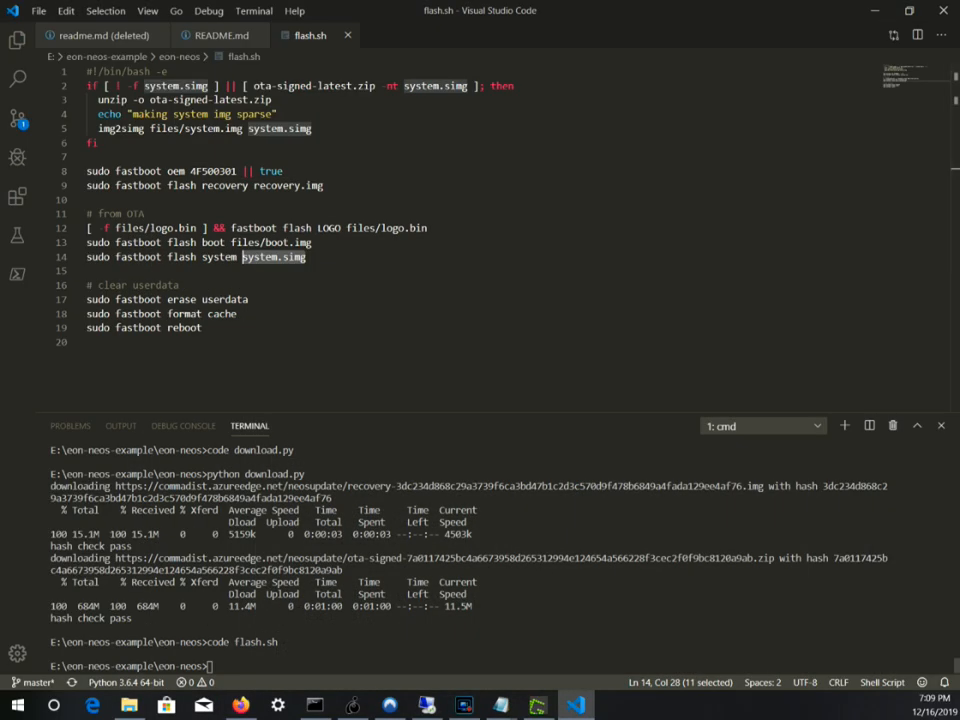
Step: Extract ota-signed-latest.zip via PowerShell Expand-Archive and list the extracted files
{"action": "type", "text": "powershell \"Expand-Archive -DestinationPath .\\ .\\ota-signed-latest.zip\""}
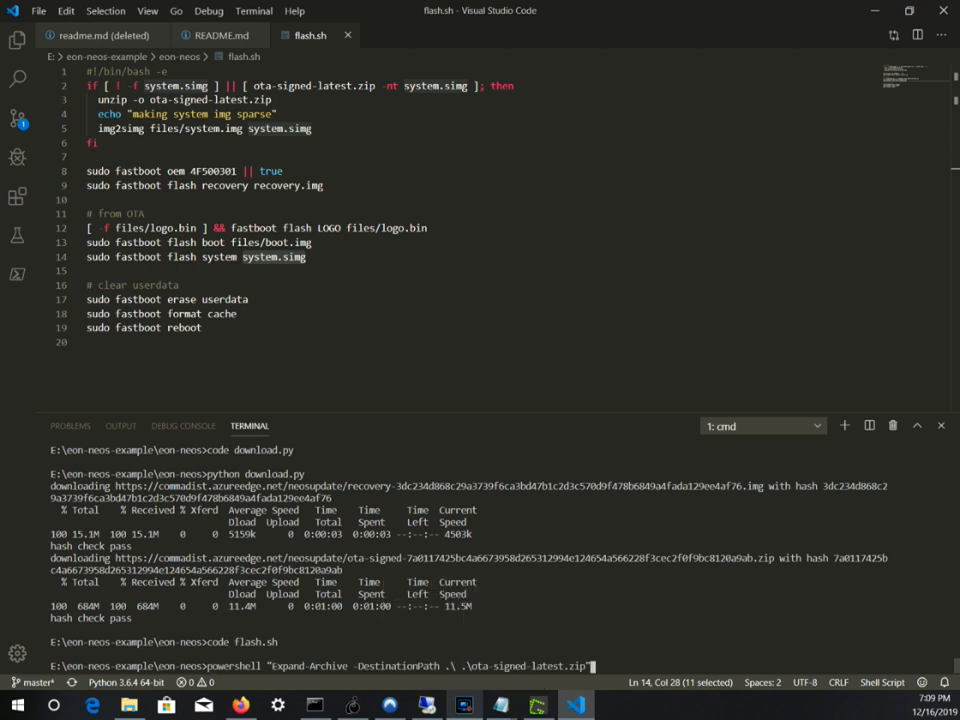
{"action": "key", "text": "enter"}
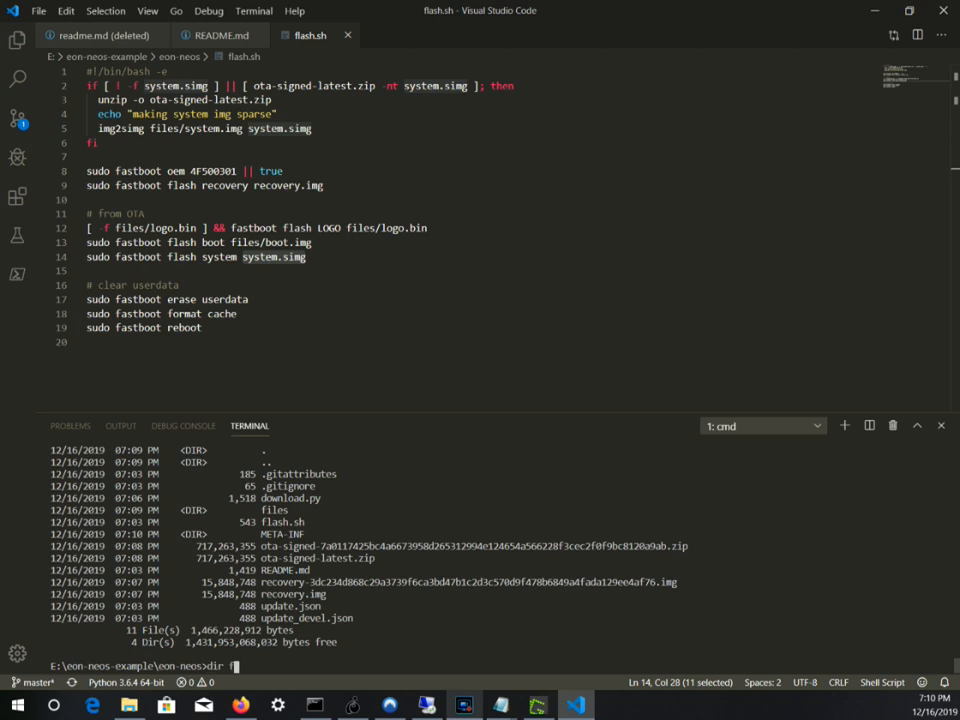
{"action": "type", "text": "iles"}
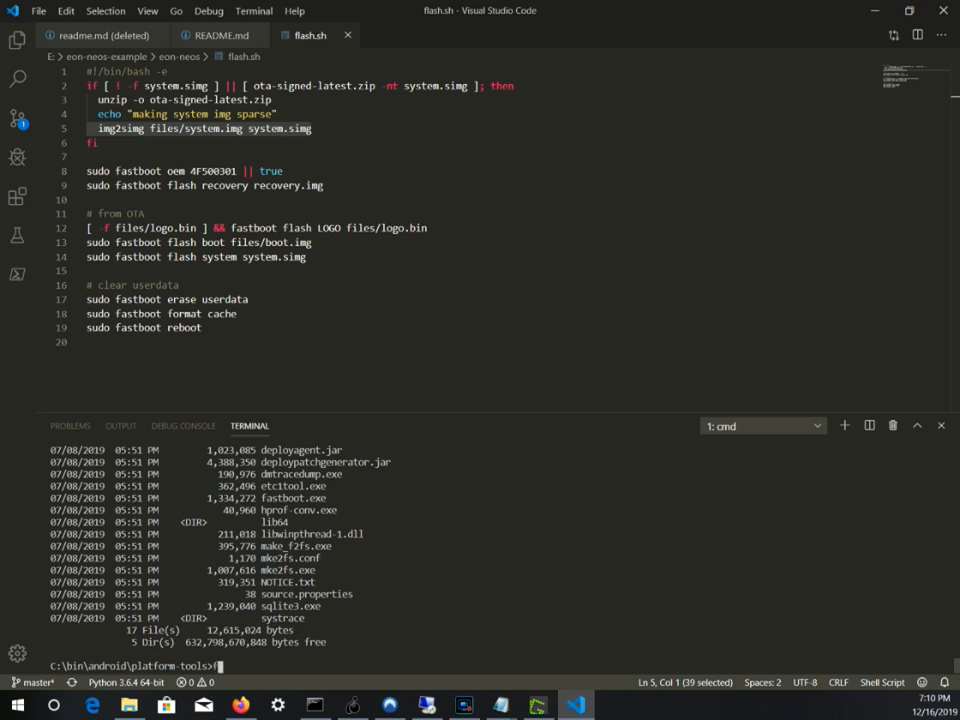
Step: Run fastboot from C:\bin\android\platform-tools to confirm it works
{"action": "type", "text": "fastboot"}
{"action": "type", "text": "e:"}
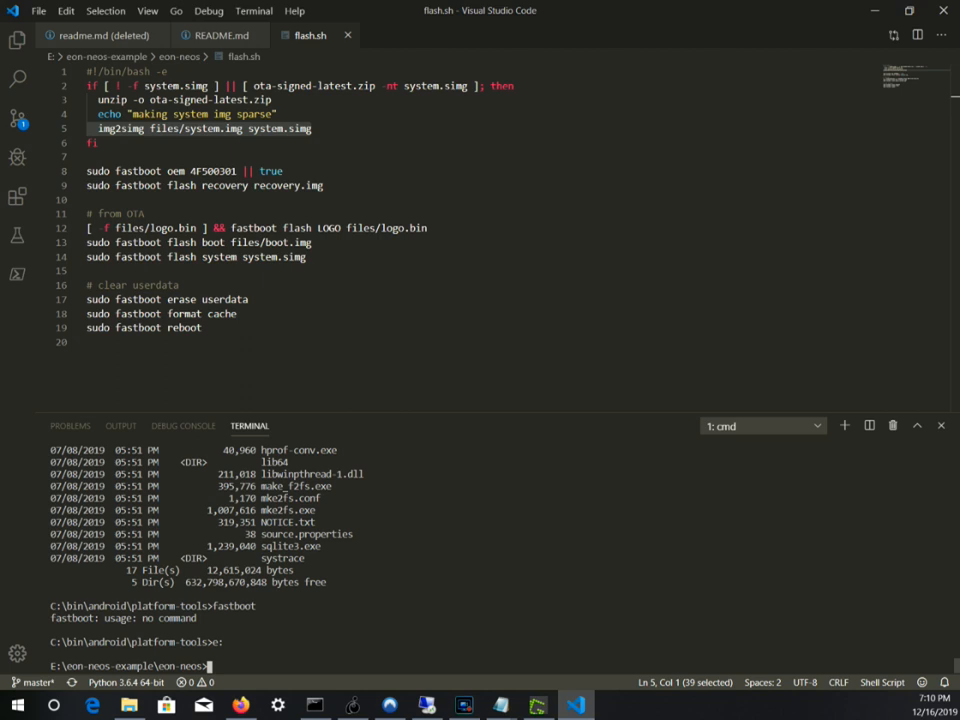
Step: Run 'fastboot devices' from the eon-neos project folder
{"action": "type", "text": "fastboot devices"}
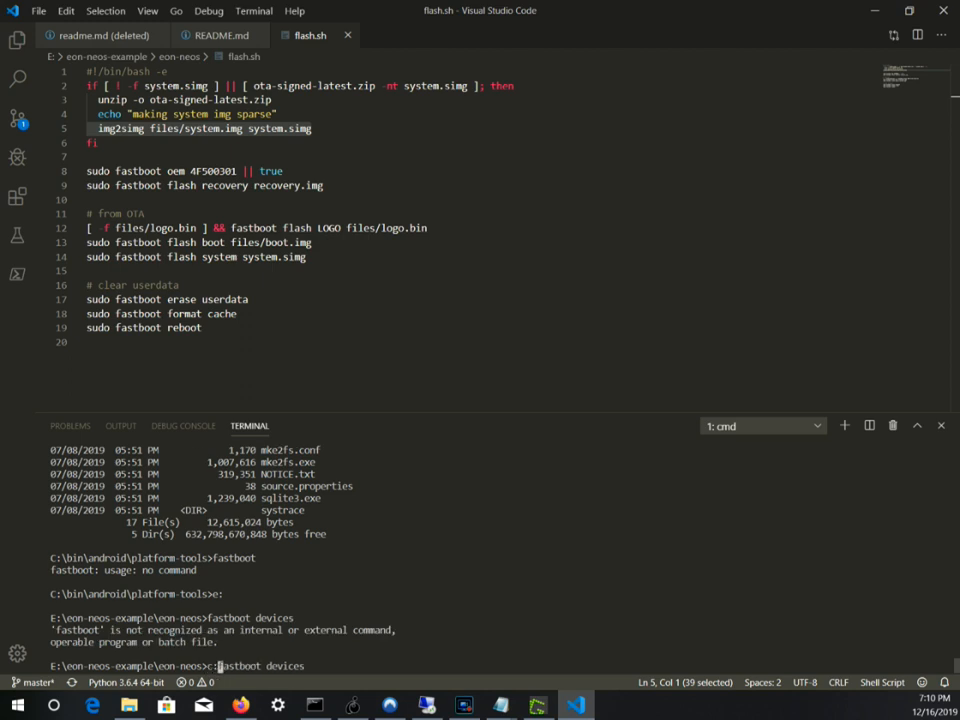
{"action": "key", "text": "Enter"}
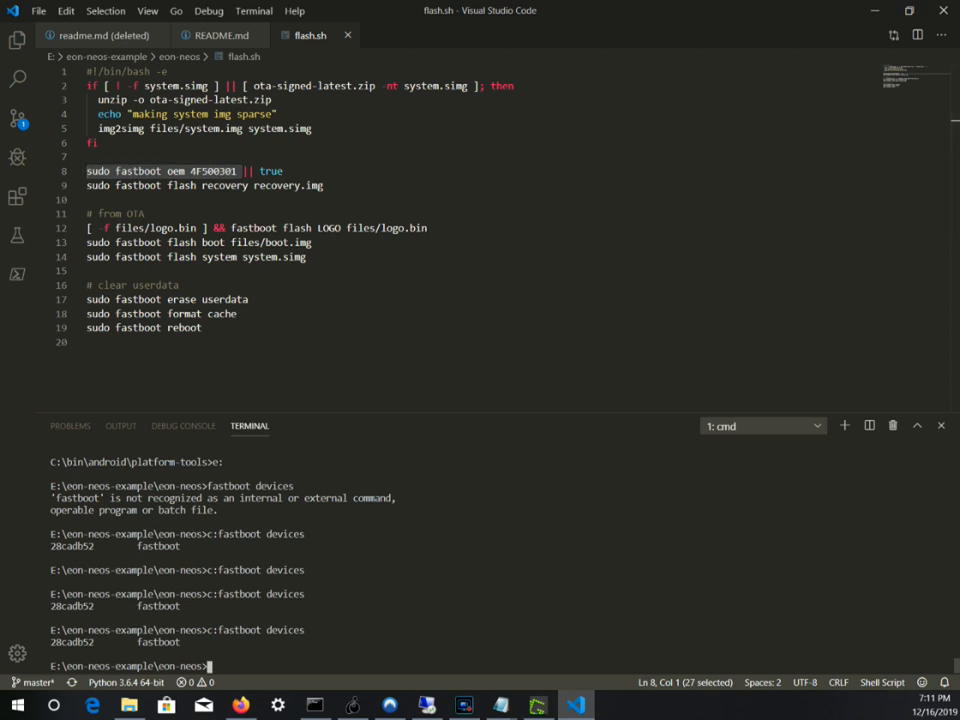
Step: Try the 'fastboot oem 4F500301' command, which the device rejects
{"action": "type", "text": "sudo fastboot oem 4F500301"}
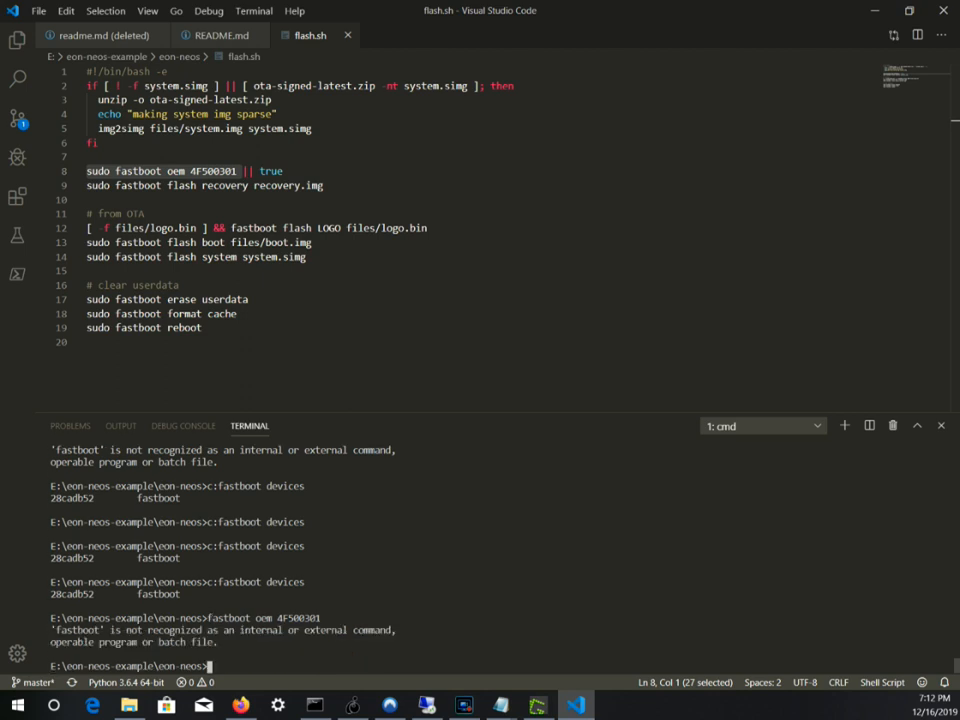
{"action": "type", "text": "fastboot oem 4F500301"}
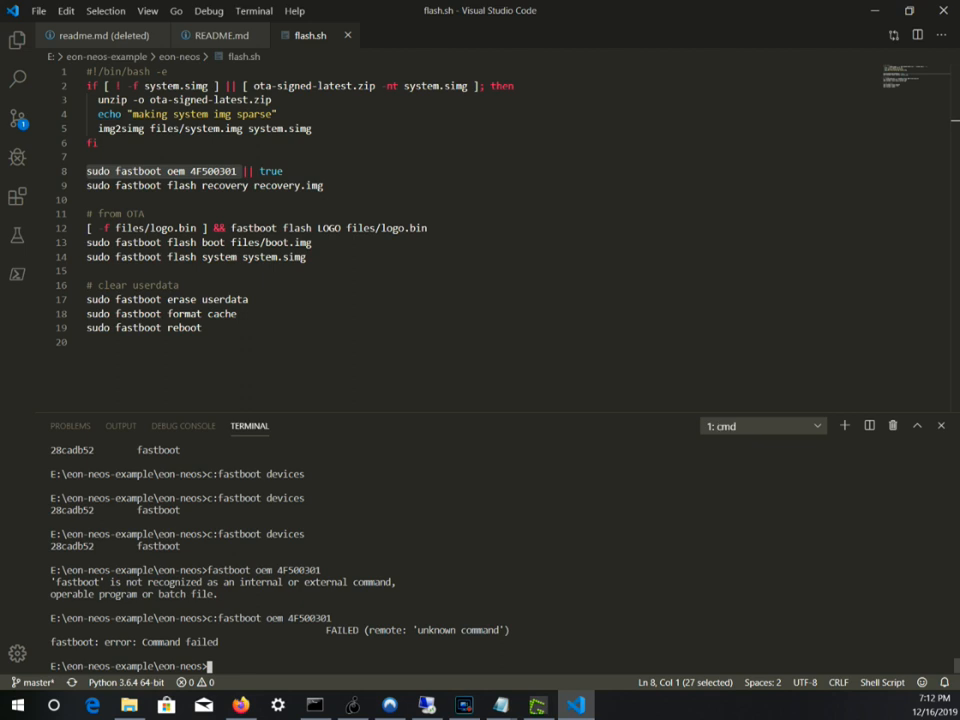
{"action": "type", "text": "fastboot oem 4F50030"}
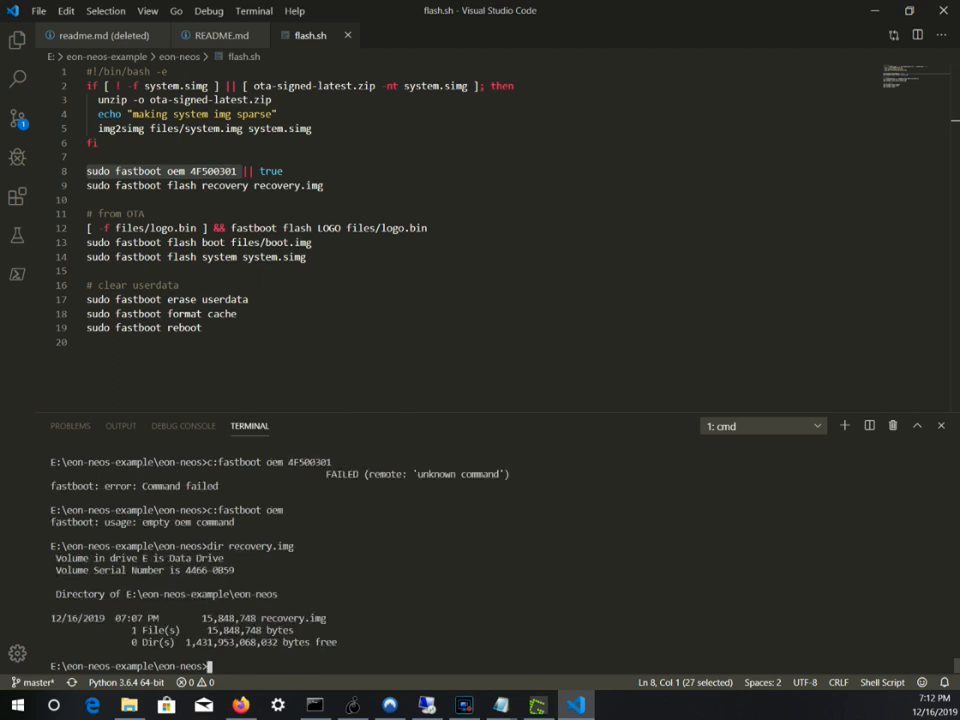
Step: Flash recovery.img to the recovery partition with 'fastboot flash recovery recovery.img'
{"action": "type", "text": "fastboot"}
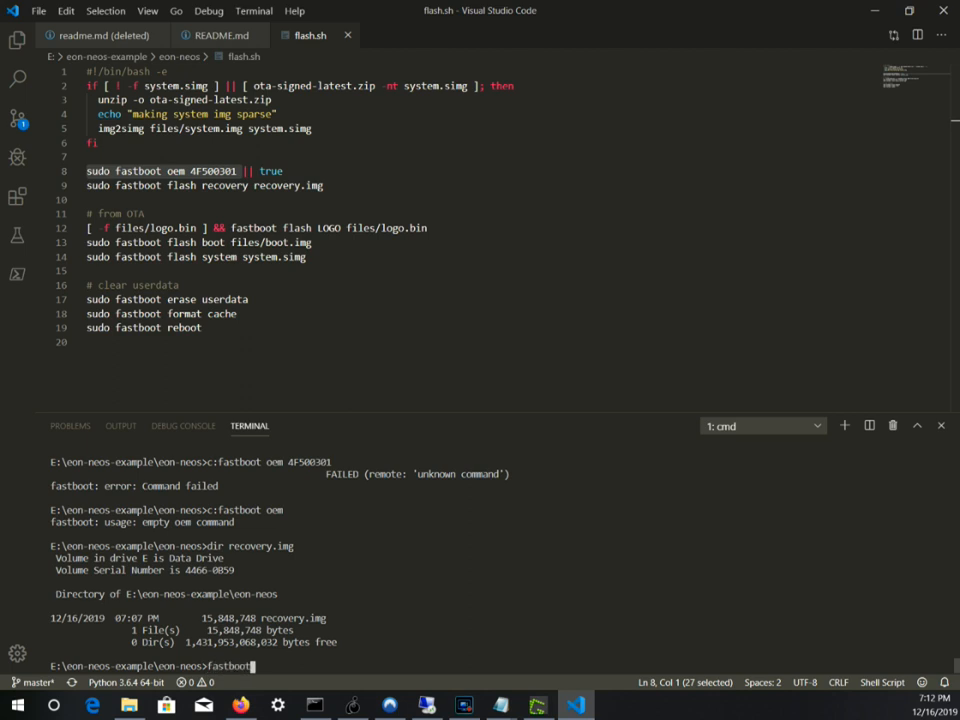
{"action": "type", "text": "flash"}
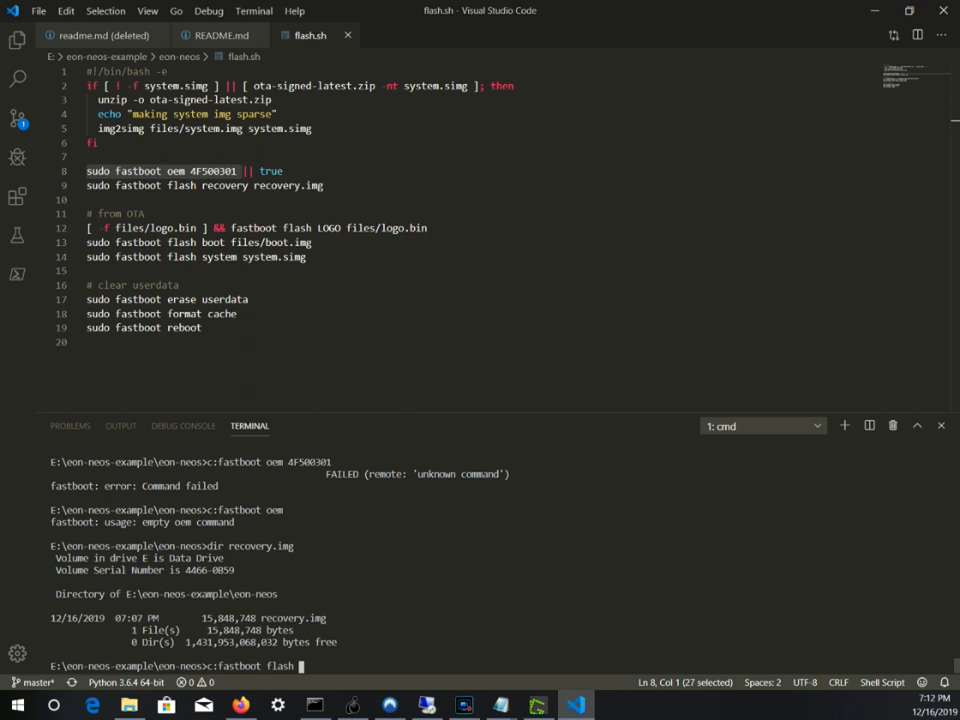
{"action": "type", "text": "recovery.img"}
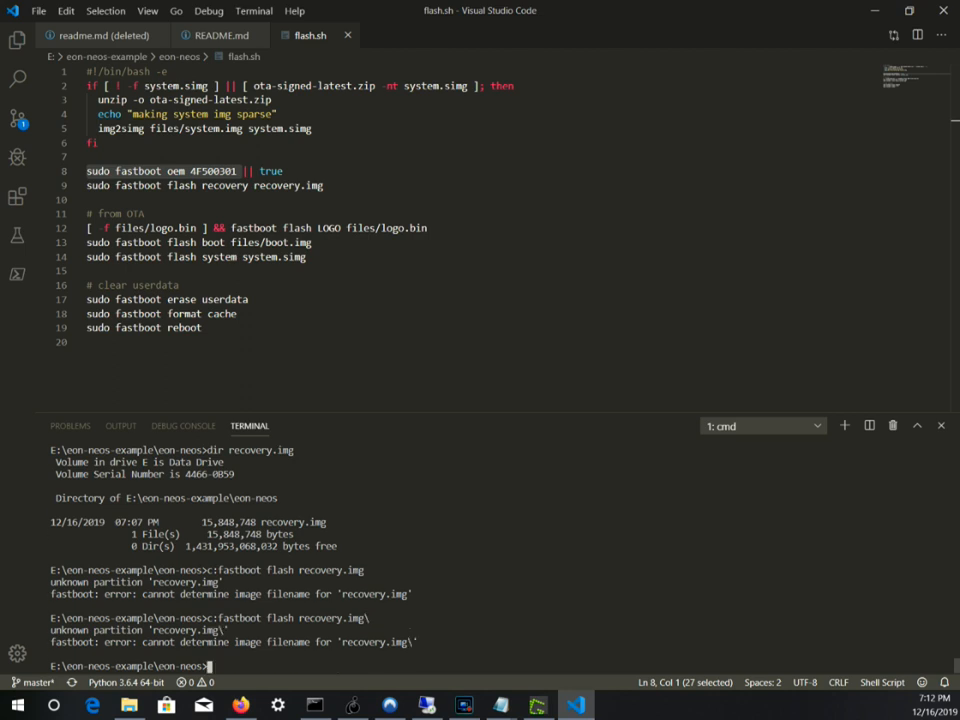
{"action": "scroll", "scroll_direction": "down", "scroll_amount": 3}
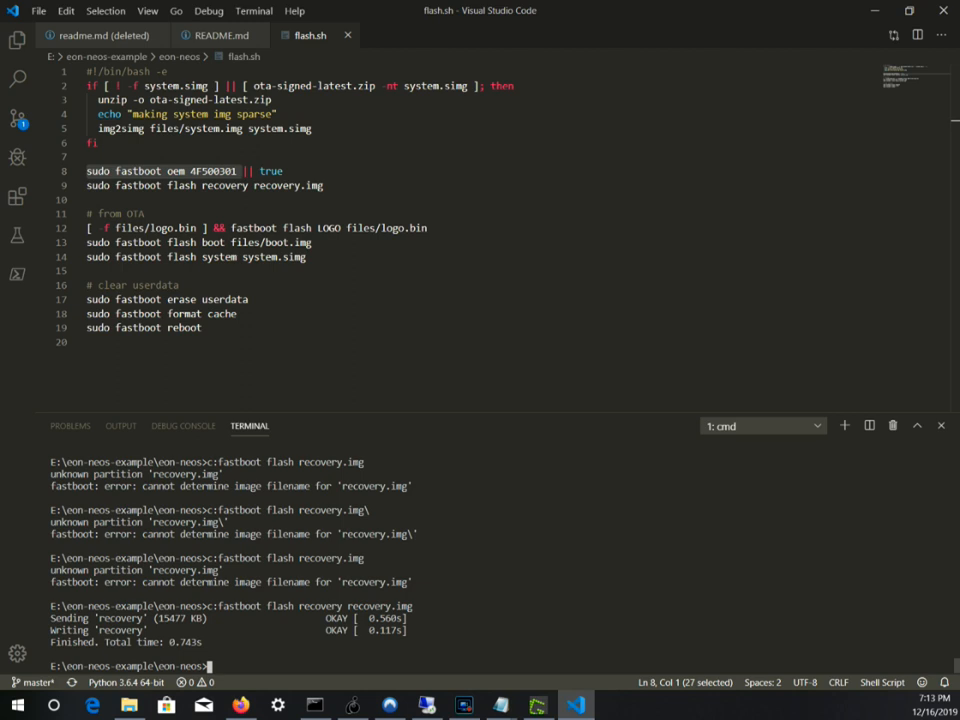
Step: Following flash.sh line 12, run 'fastboot flash boot ./files/boot.img'
{"action": "left_click", "coordinate": [310, 242]}
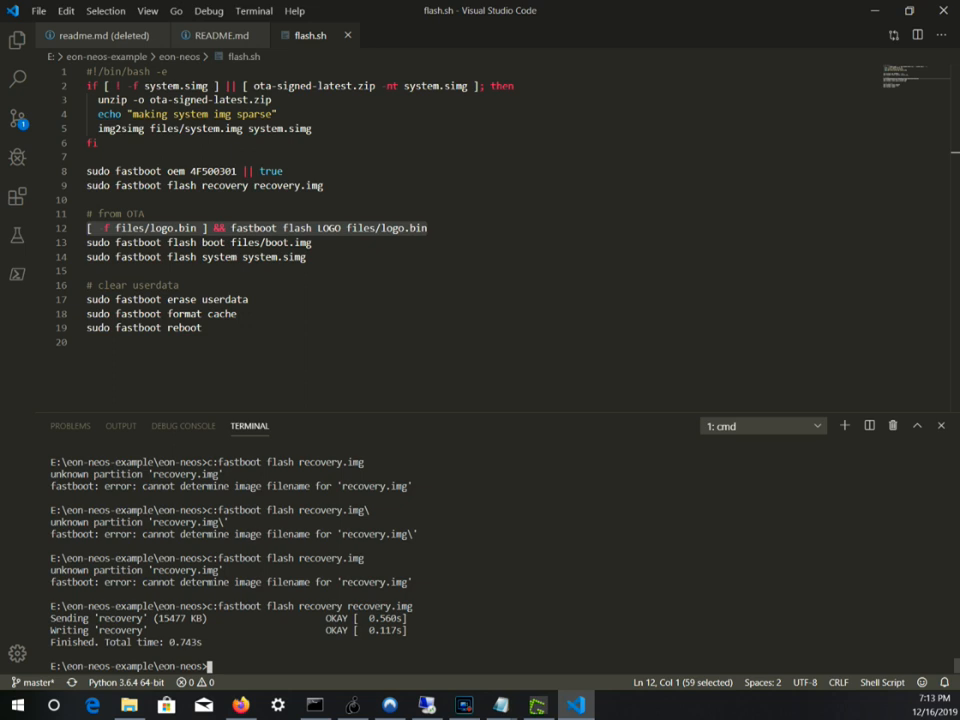
{"action": "type", "text": "fastboot flash recovery recovery.img"}
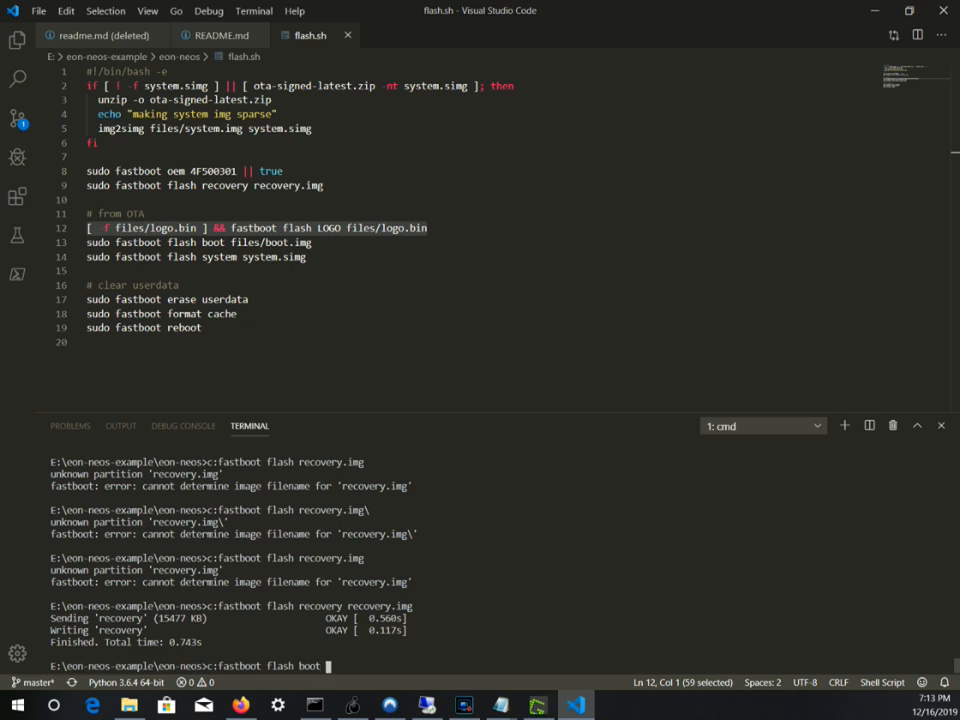
{"action": "type", "text": "fil"}
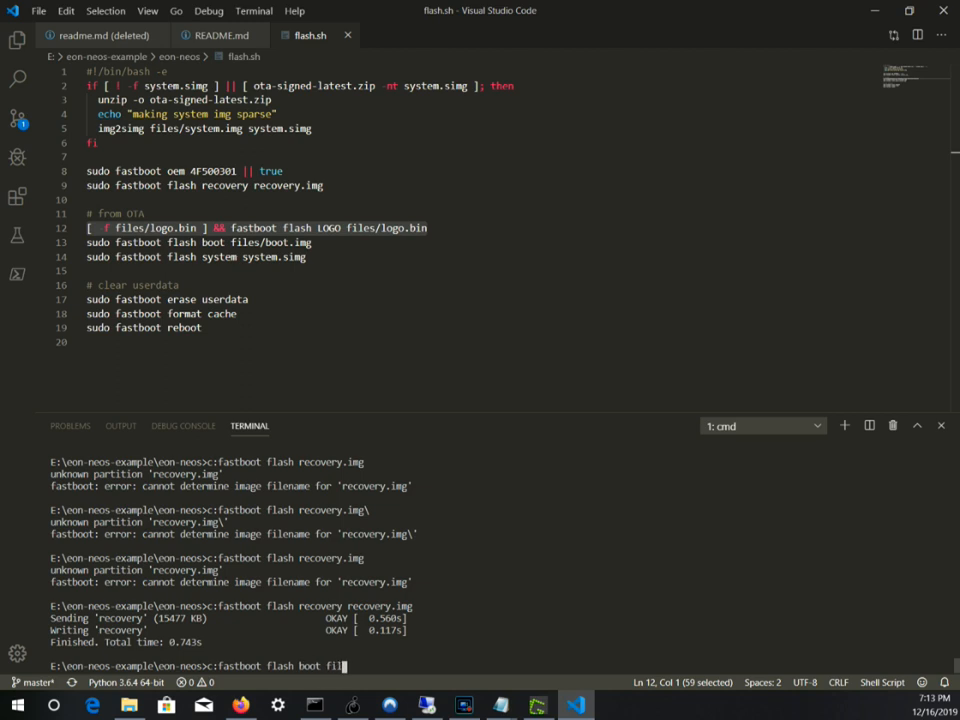
{"action": "type", "text": "./files/boot.img"}
{"action": "type", "text": "c:fastboot flash"}
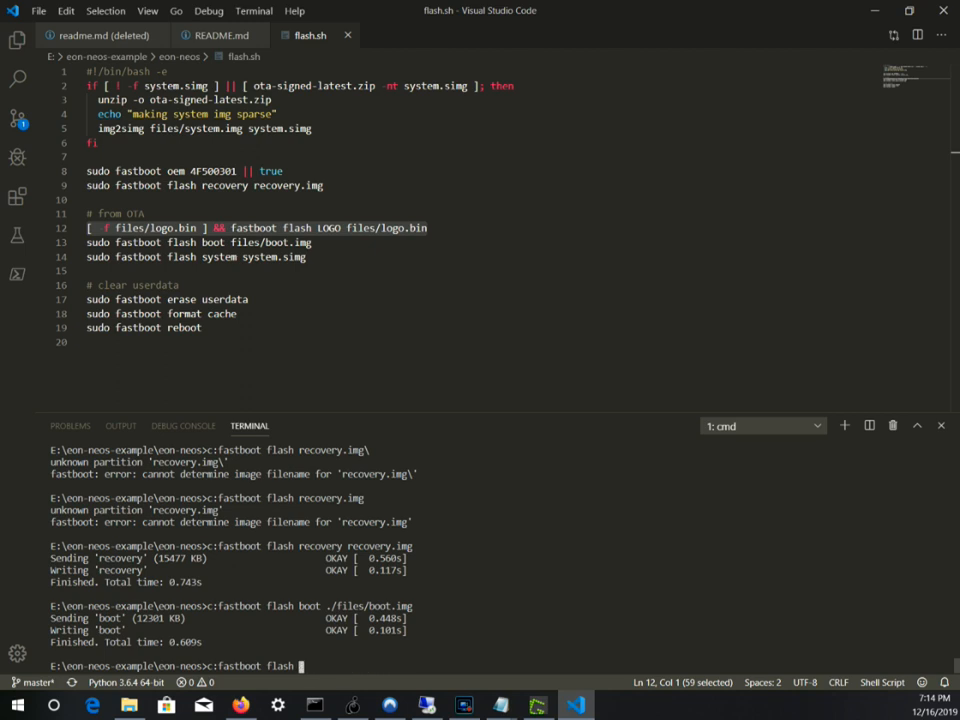
Step: List the files folder, then run 'fastboot flash system ./files/system.img'
{"action": "type", "text": "system"}
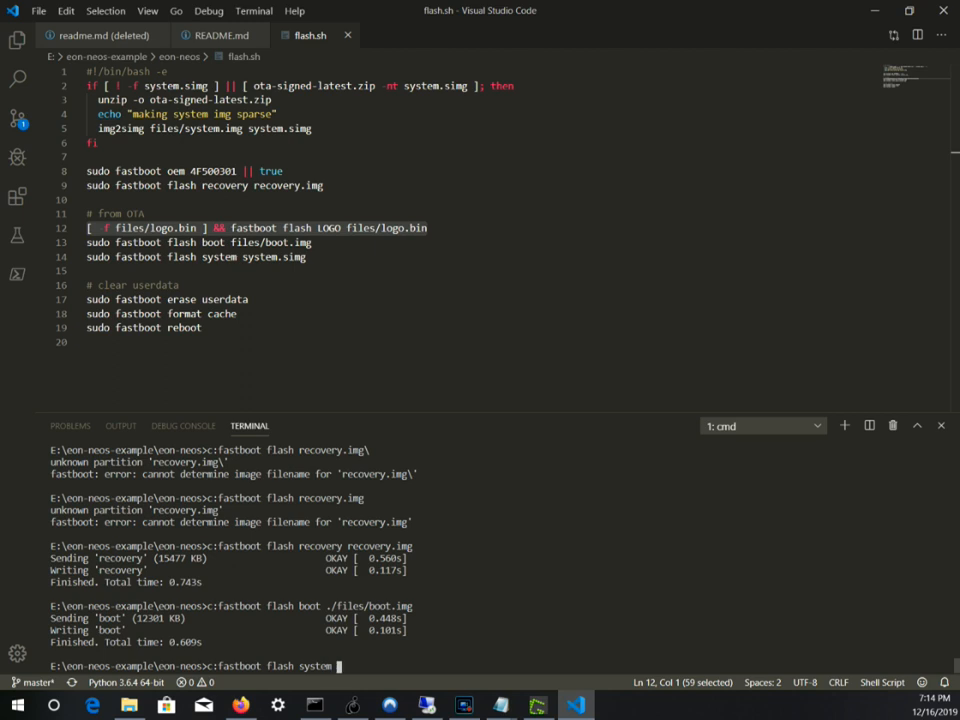
{"action": "type", "text": "./files"}
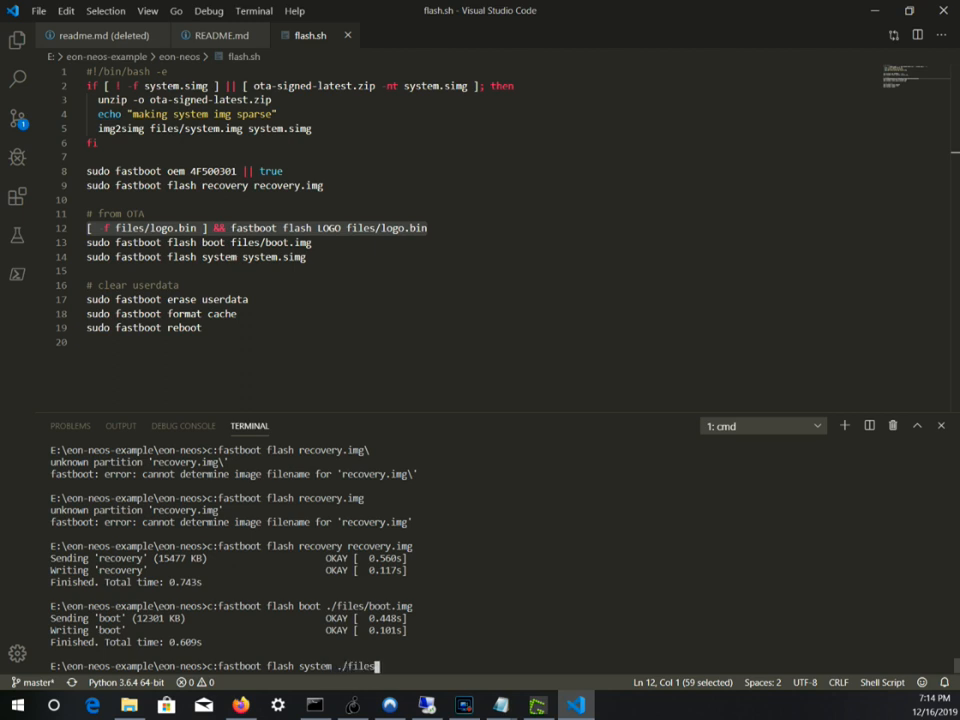
{"action": "type", "text": "syste"}
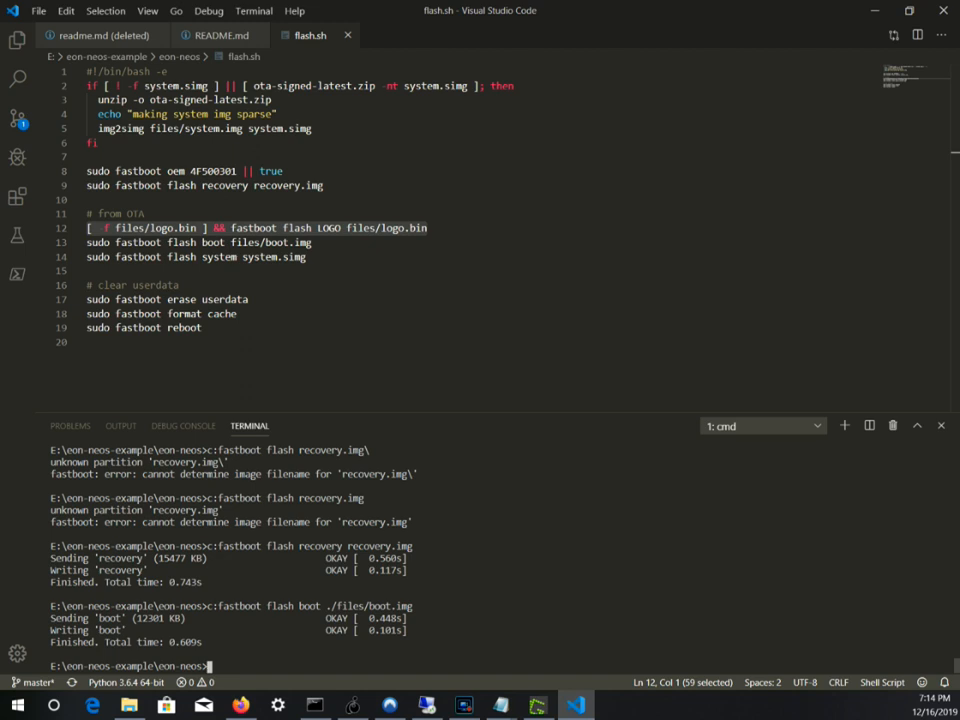
{"action": "type", "text": "dir files"}
{"action": "type", "text": "c:fastboot flash system ./files/system"}
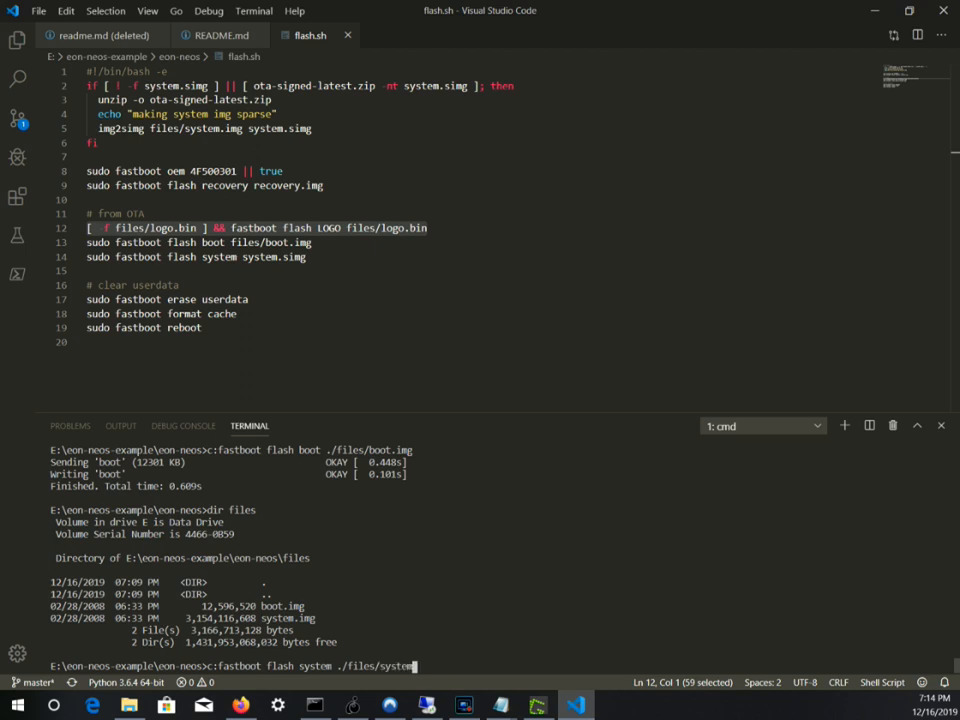
{"action": "type", "text": ".img"}
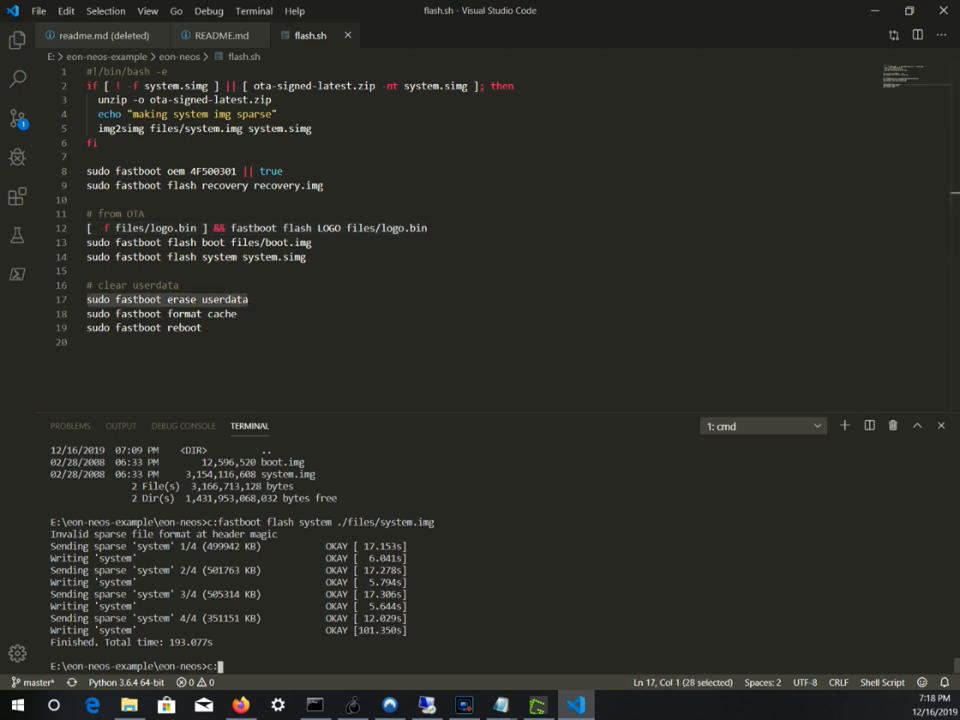
Step: Run 'fastboot erase userdata' and then 'fastboot format cache', both finishing OKAY
{"action": "type", "text": "fastboot erase"}
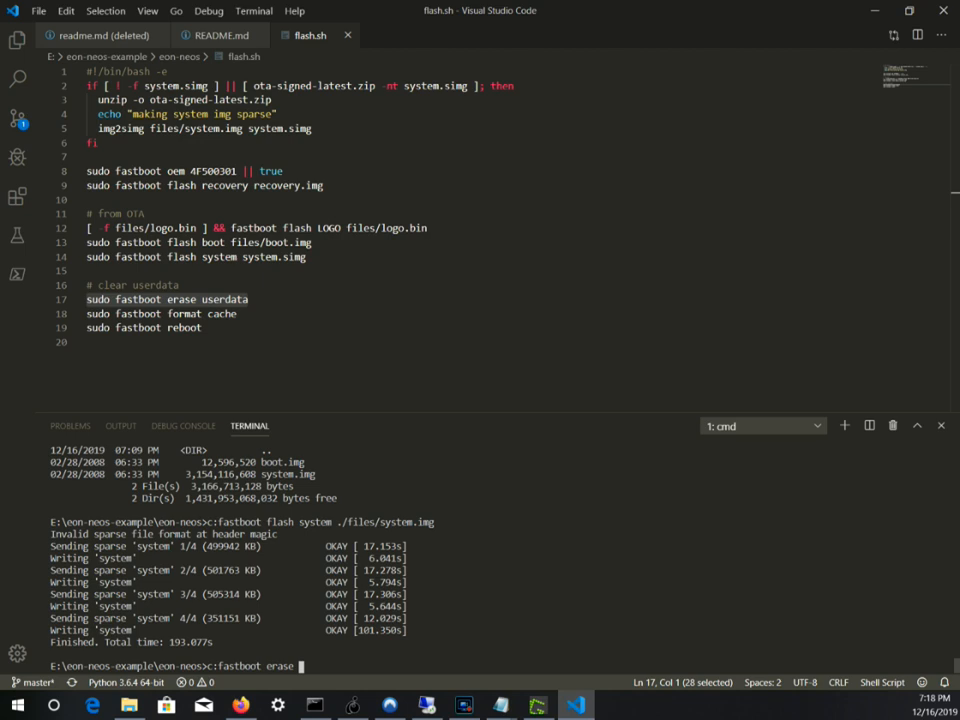
{"action": "type", "text": "userdat"}
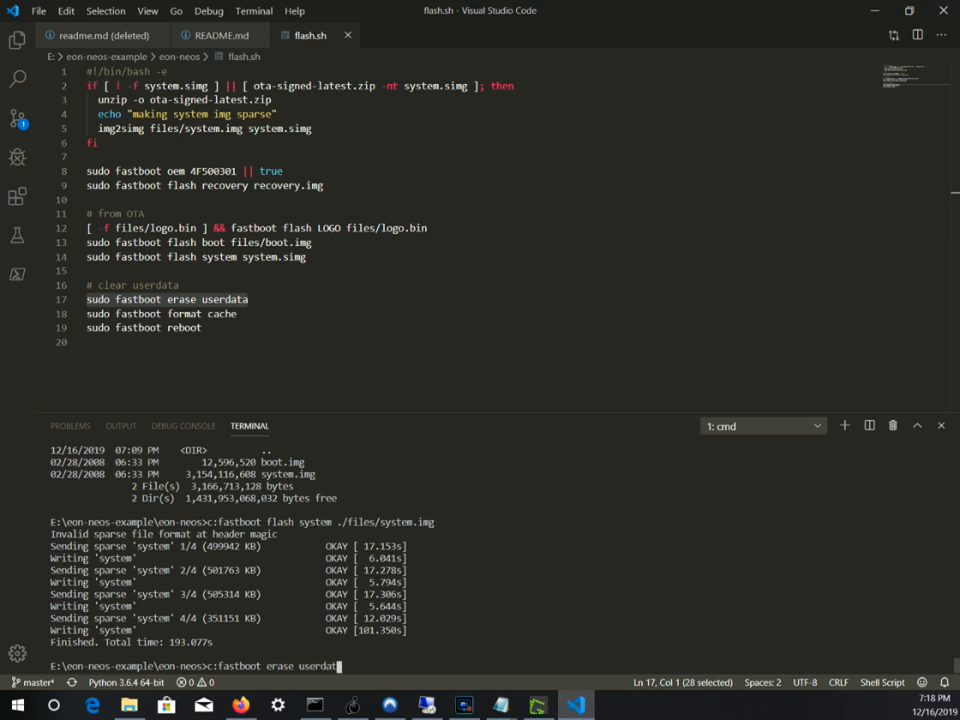
{"action": "key", "text": "Return"}
{"action": "type", "text": "c:"}
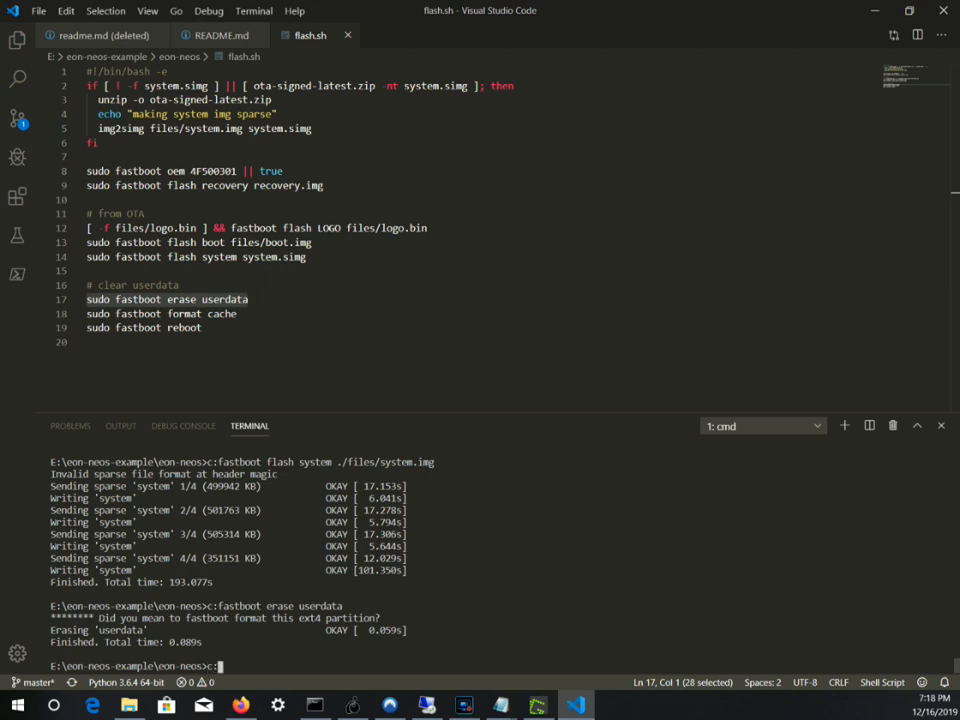
{"action": "type", "text": "fastboot erase"}
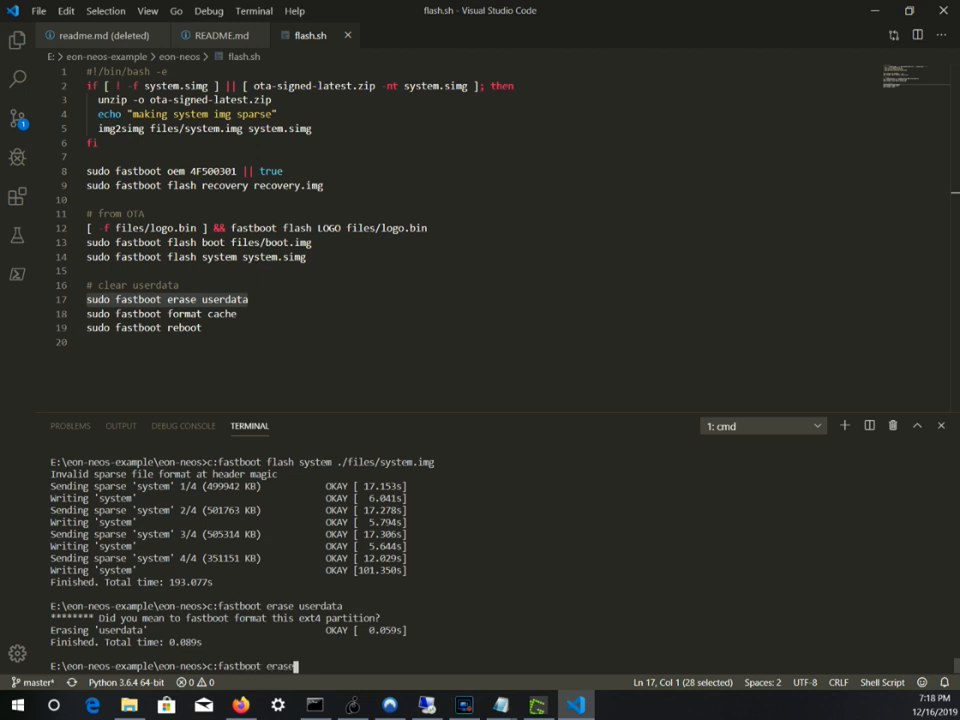
{"action": "type", "text": "format cach"}
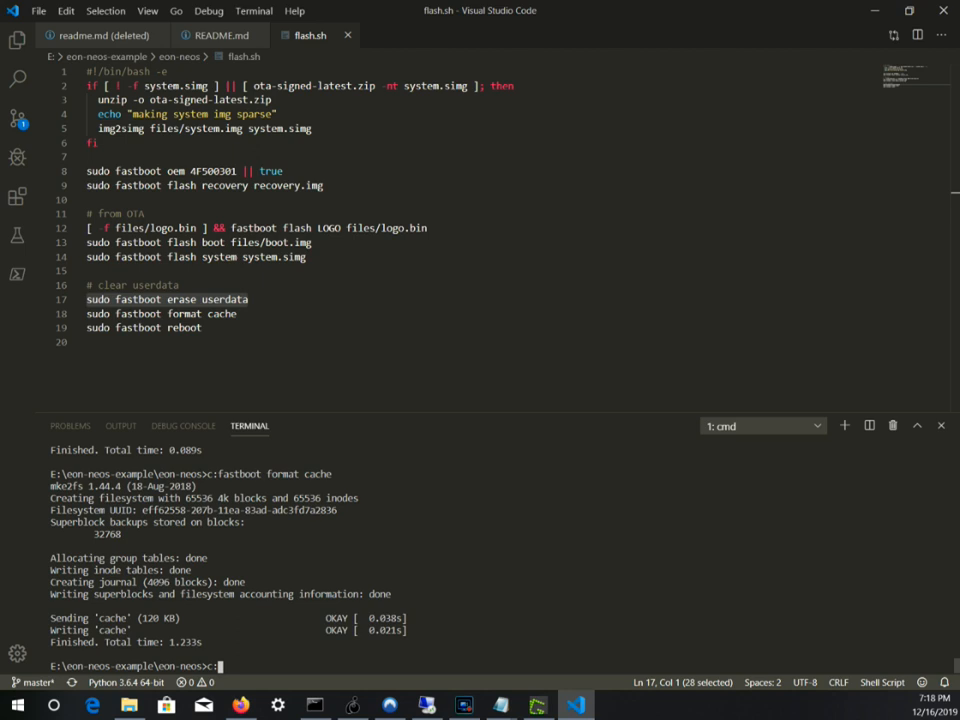
Step: Reboot the device with 'fastboot.exe reboot'
{"action": "type", "text": "fastboot.exe"}
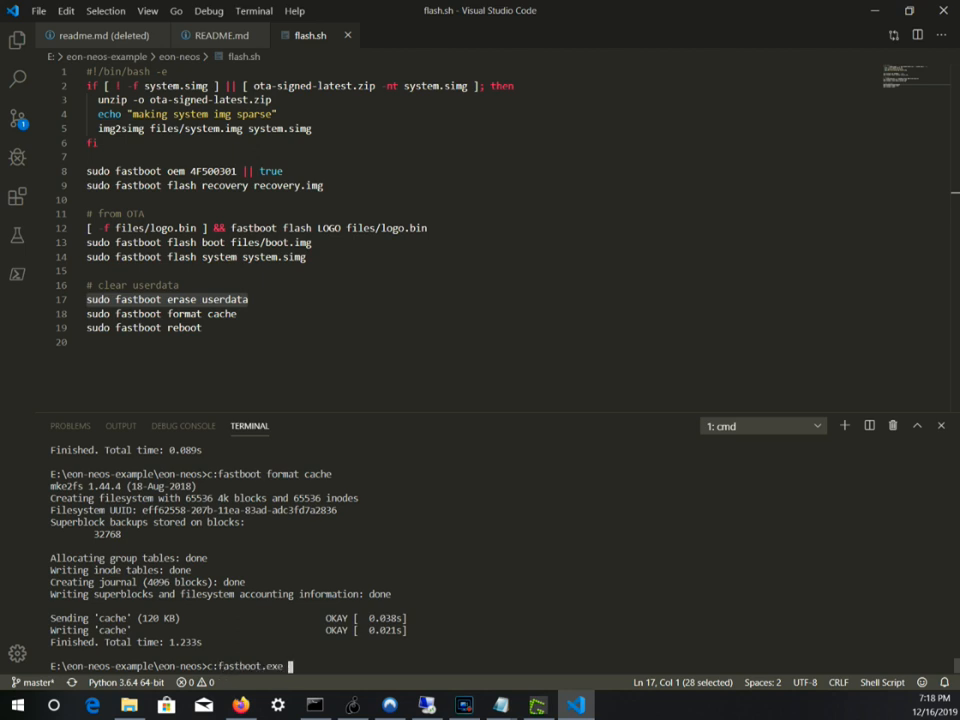
{"action": "type", "text": "reboot"}
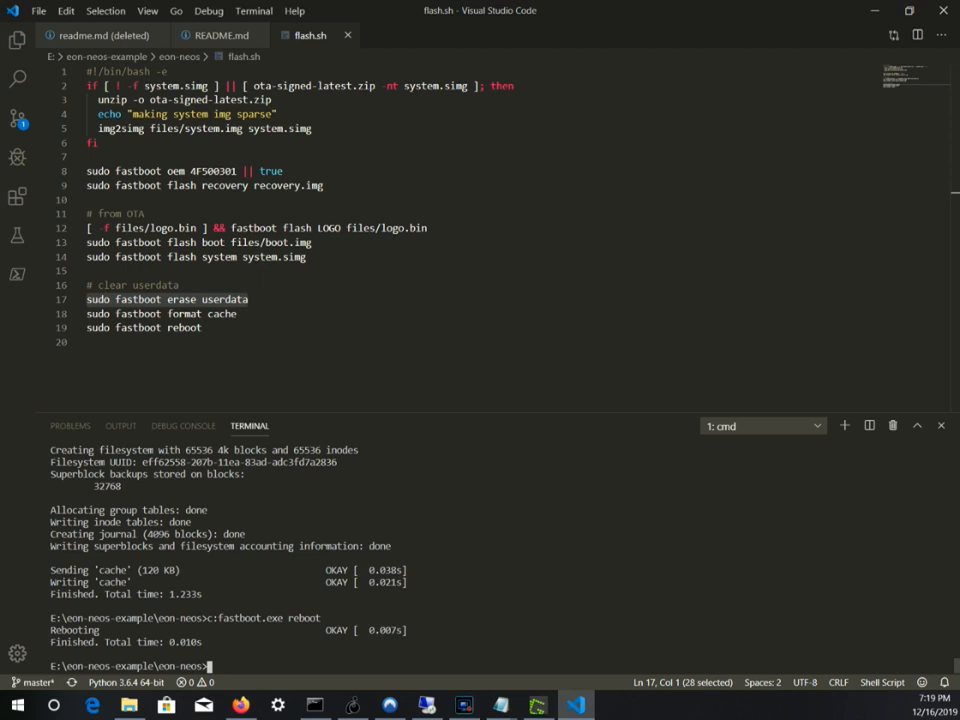
{"action": "type", "text": "f"}
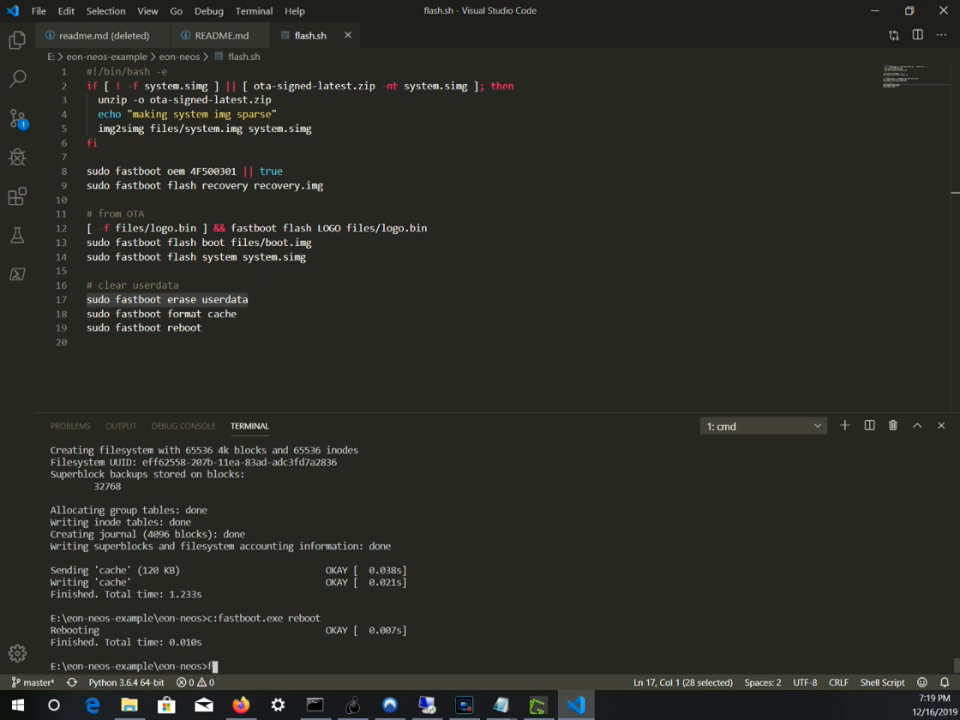